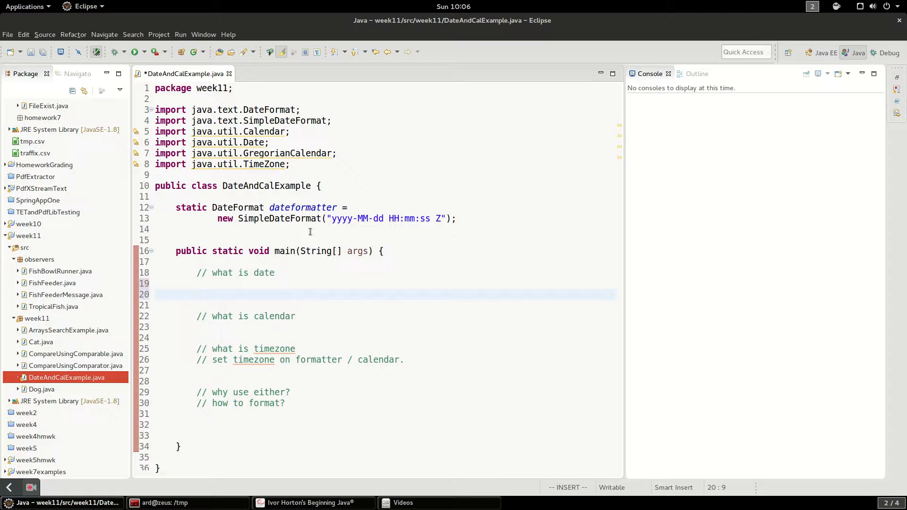
# Place the cursor on the line under the '// what is date' comment in main
pyautogui.click(197, 295)
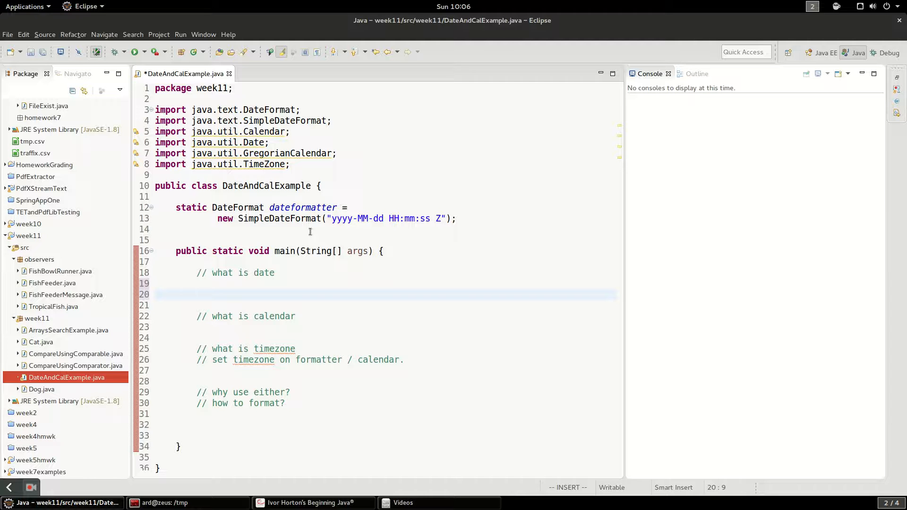
pyautogui.click(196, 295)
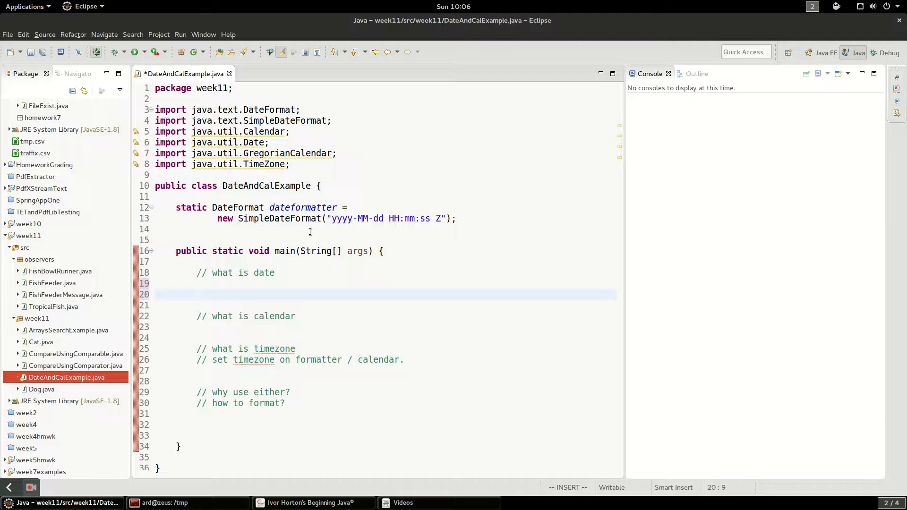
pyautogui.click(196, 294)
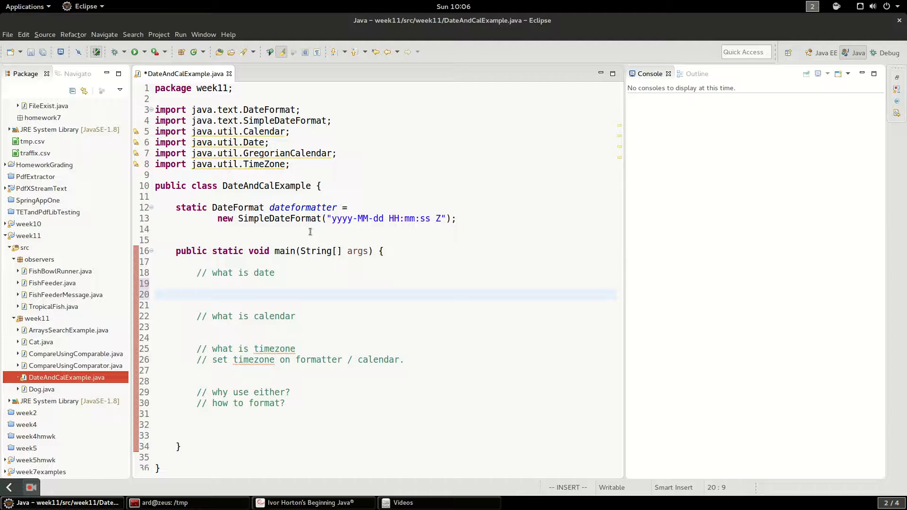
pyautogui.click(196, 295)
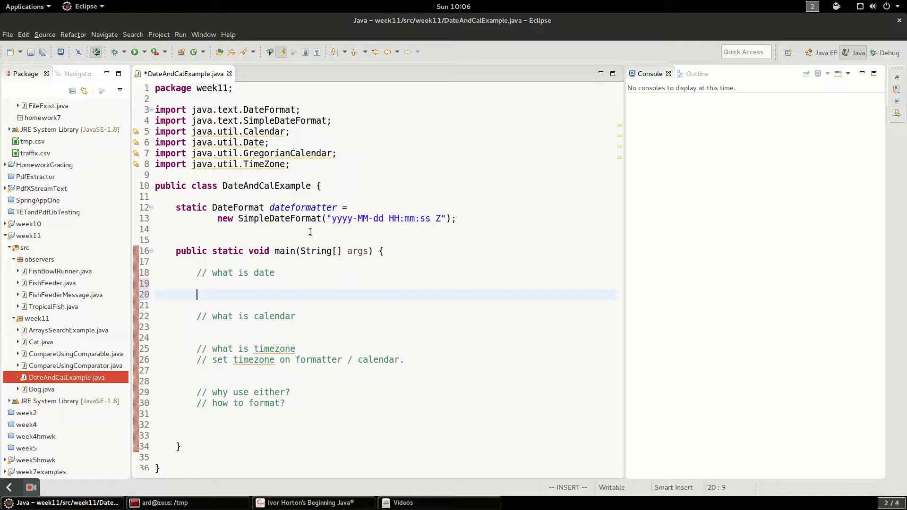
pyautogui.click(294, 283)
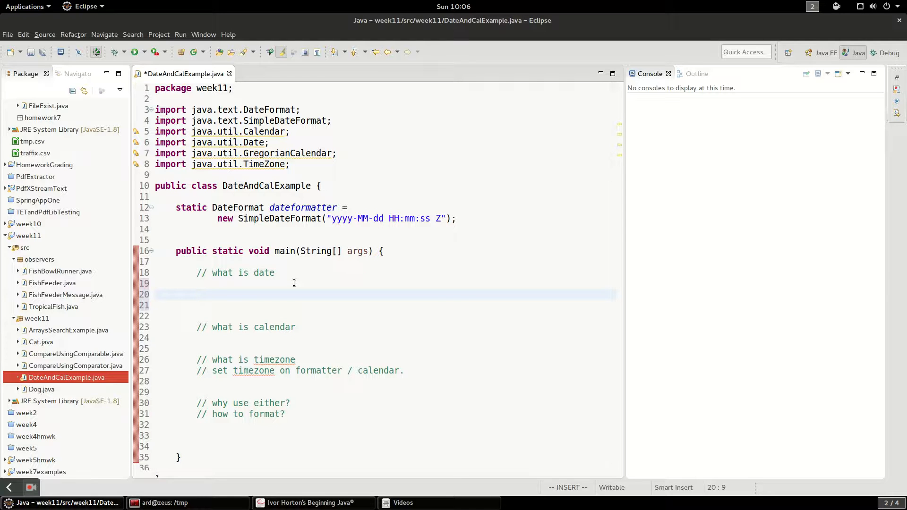
# Write 'Date now = new Date()' using java.util.Date, dismissing the class suggestions
pyautogui.write('Dat')
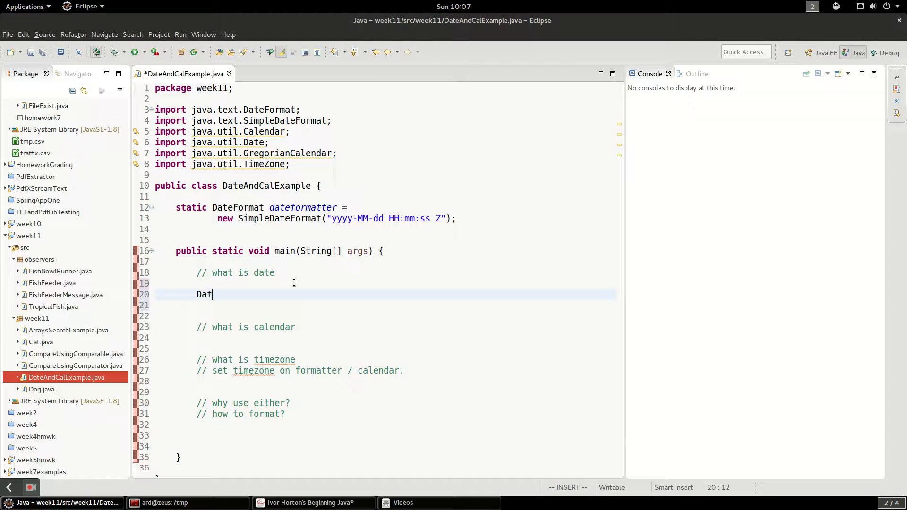
pyautogui.write('e')
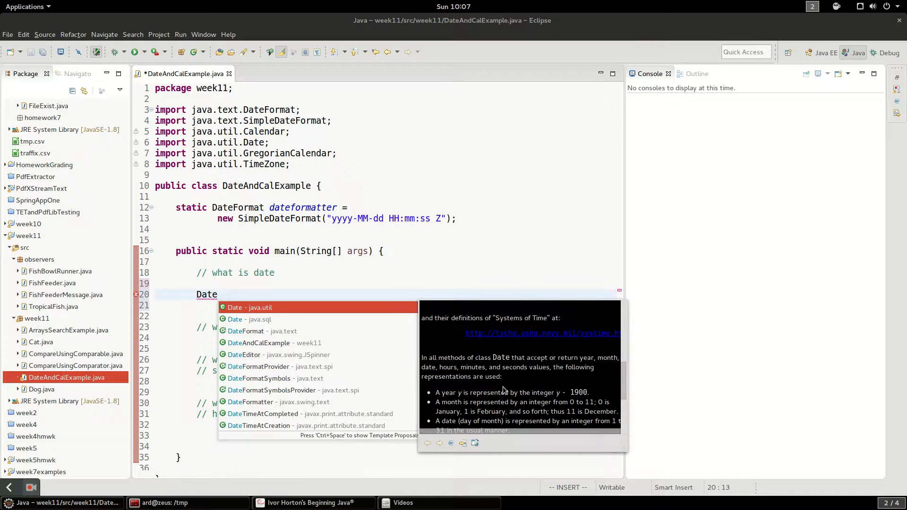
pyautogui.scroll(-3)
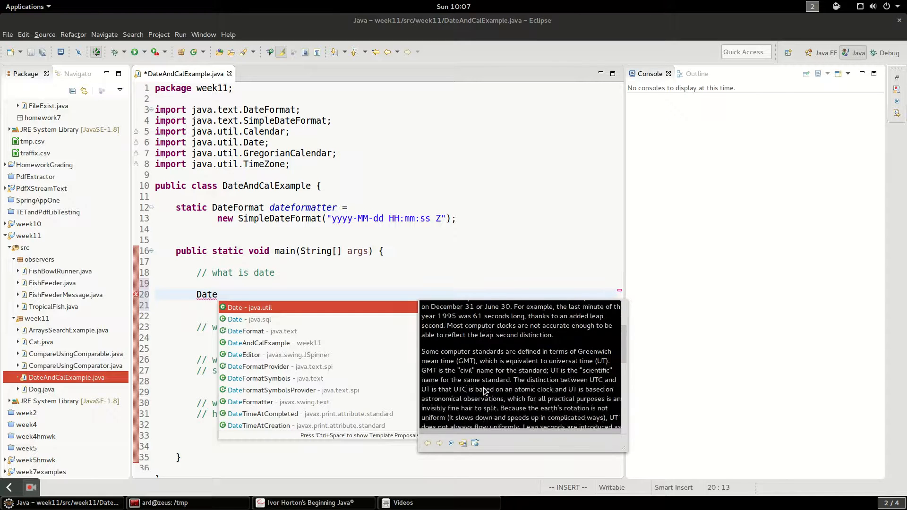
pyautogui.press('Escape')
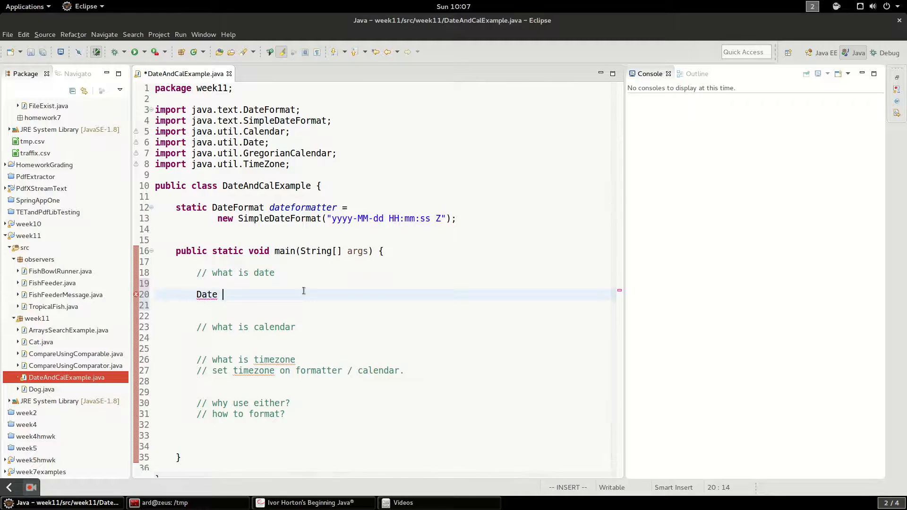
pyautogui.press('BackSpace')
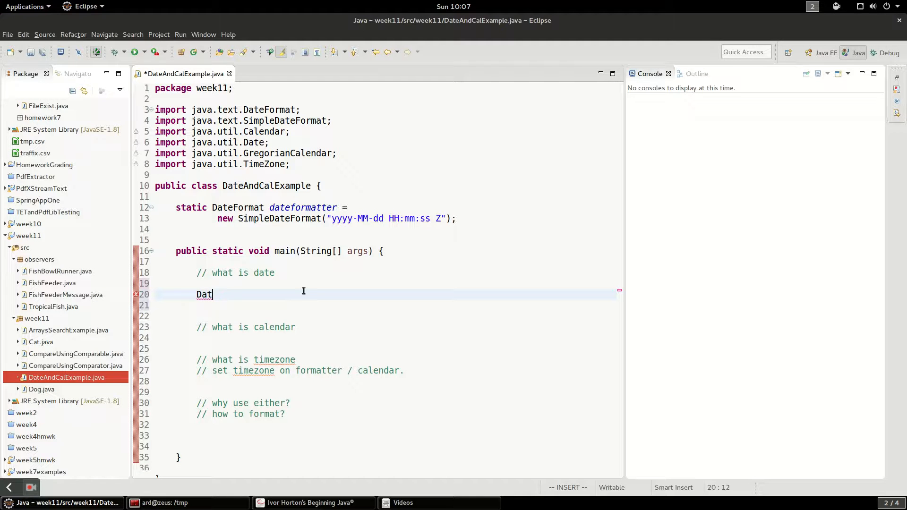
pyautogui.write('e')
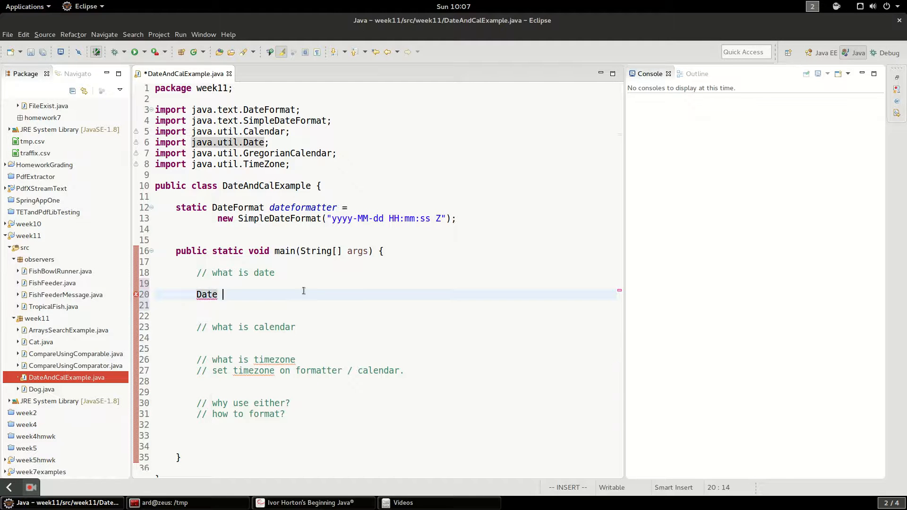
pyautogui.write('d')
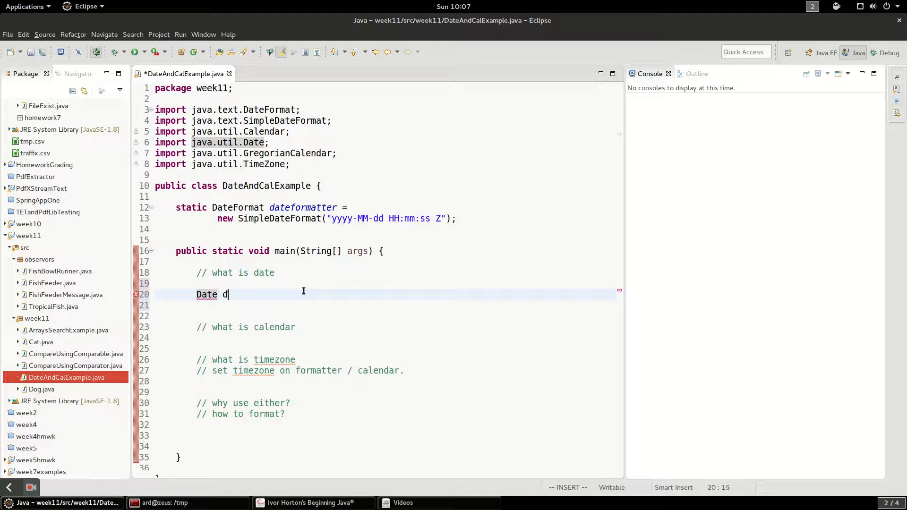
pyautogui.write('no')
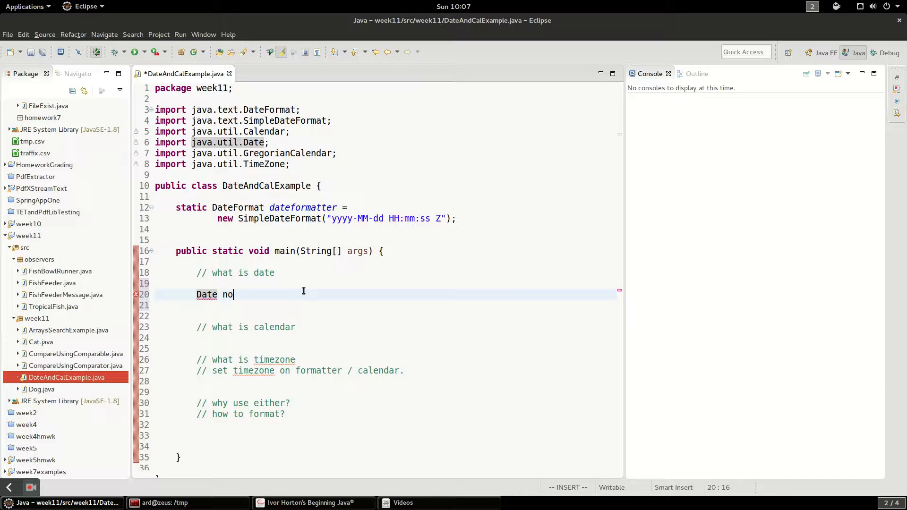
pyautogui.write('w = new D')
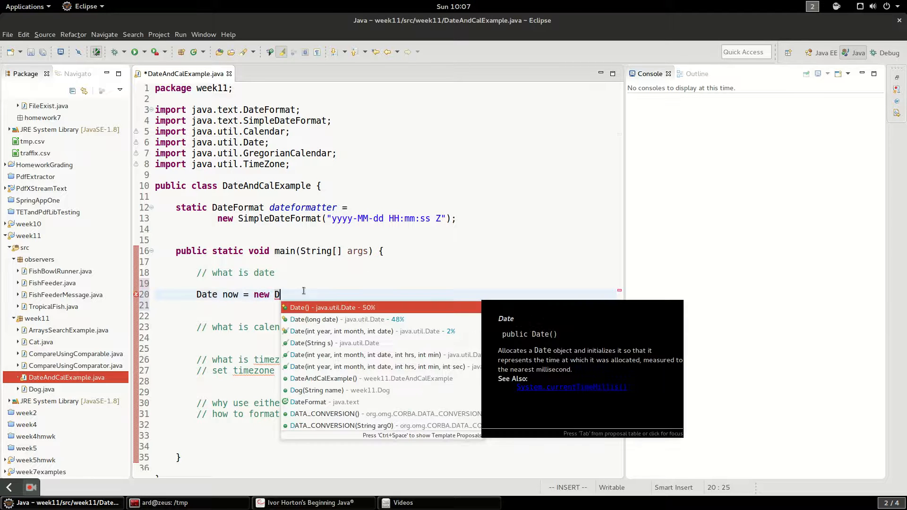
pyautogui.moveTo(337, 313)
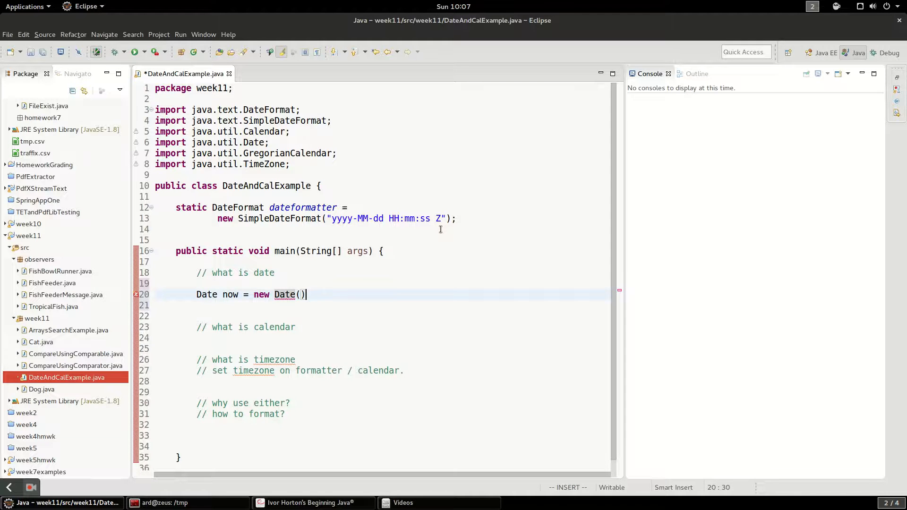
# Store System.currentTimeMillis() in a long variable ts
pyautogui.write('long ts = new')
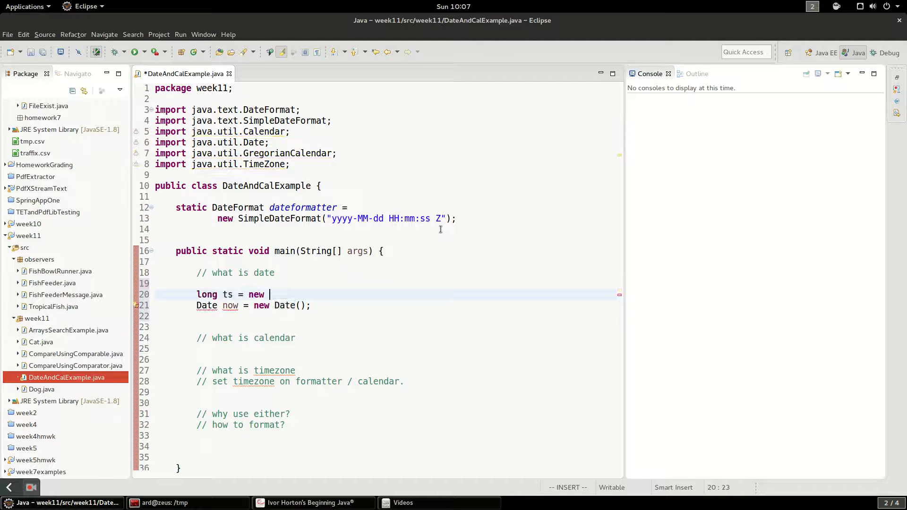
pyautogui.write('Sy')
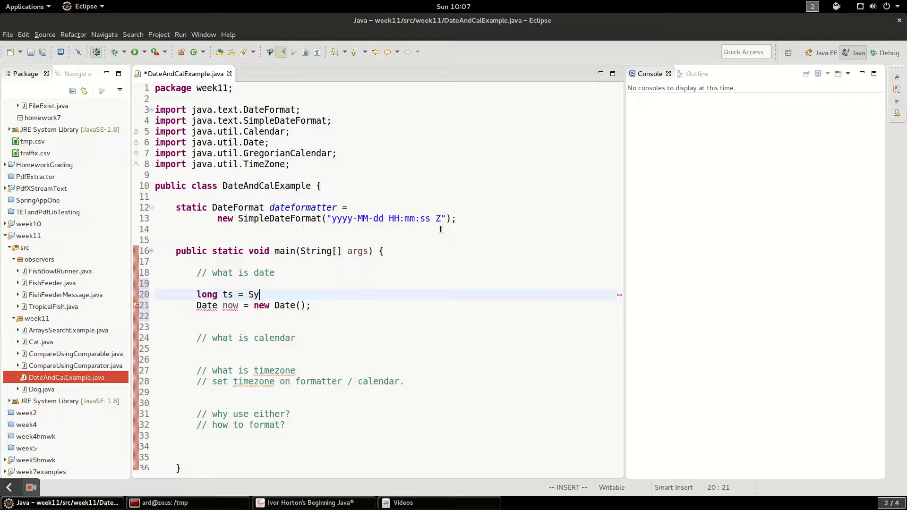
pyautogui.write('stem.')
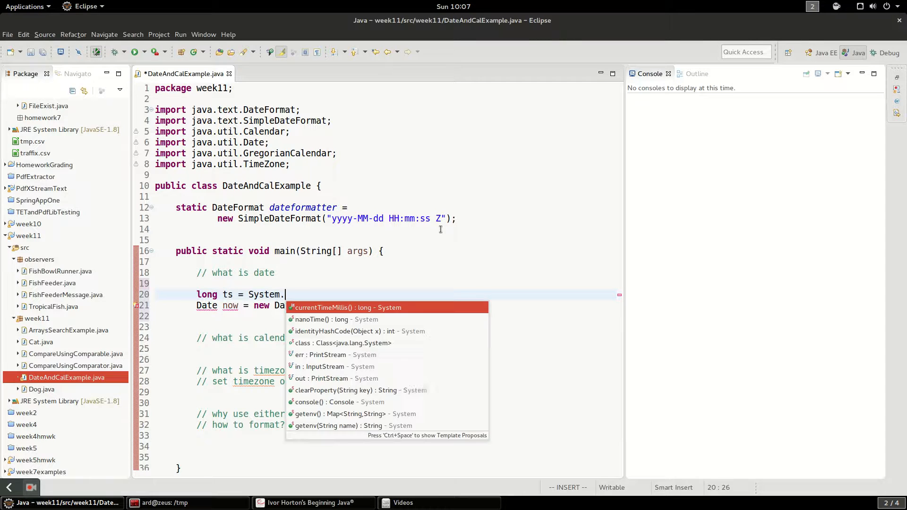
pyautogui.write('cu')
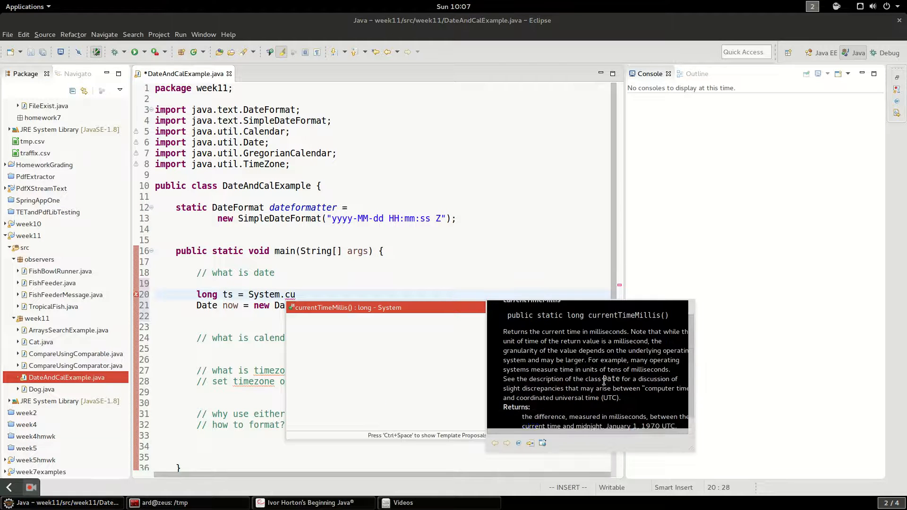
pyautogui.scroll(-3)
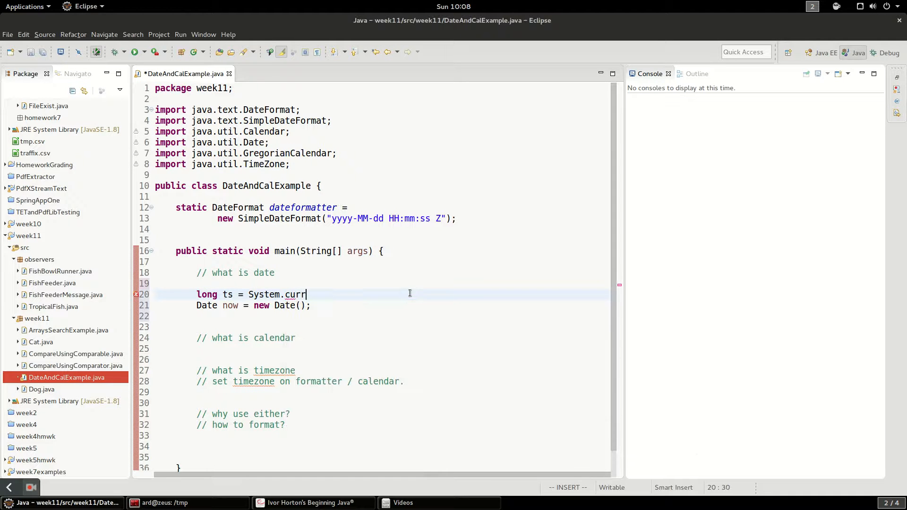
pyautogui.write('entTimeMillis();')
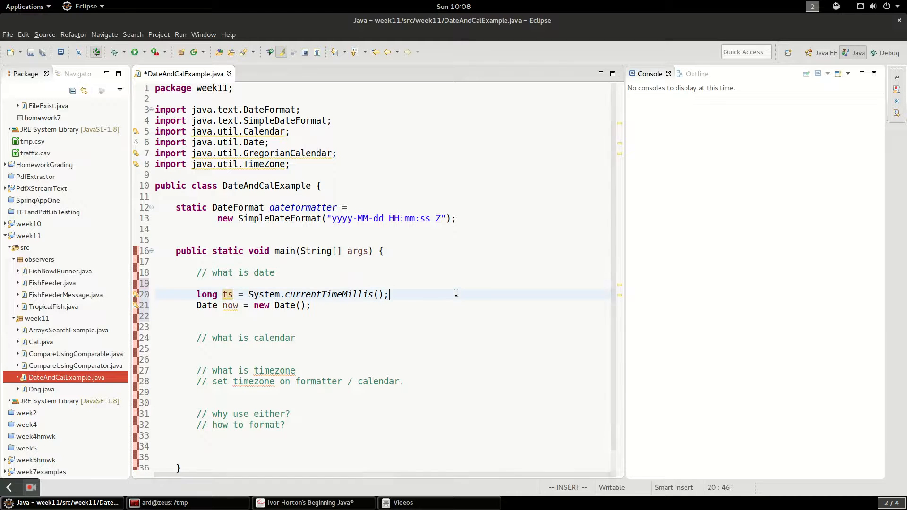
# Print ts and now with System.out.println and save the file
pyautogui.write('System.out.println();')
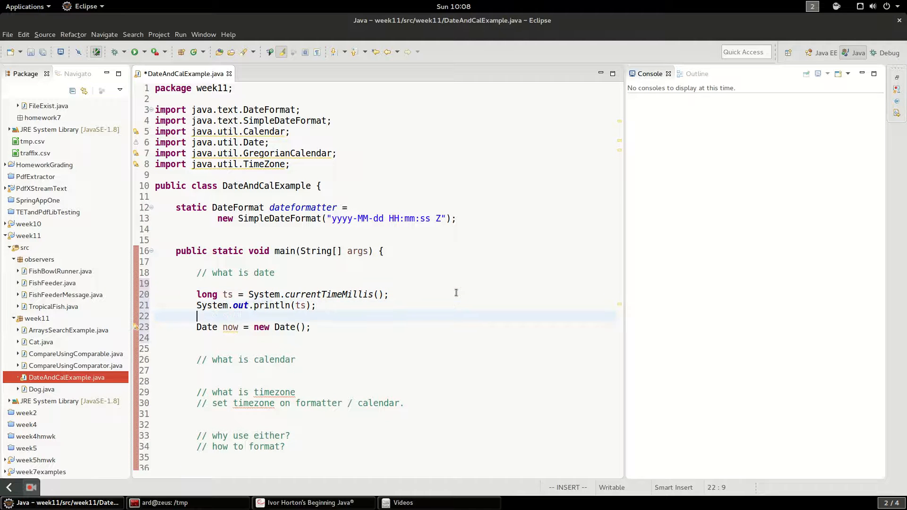
pyautogui.write('sys')
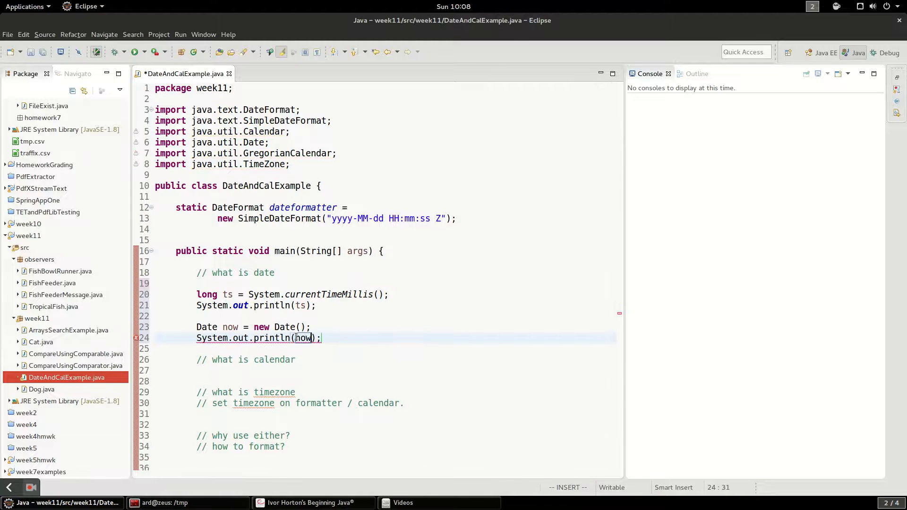
pyautogui.press('ctrl+s')
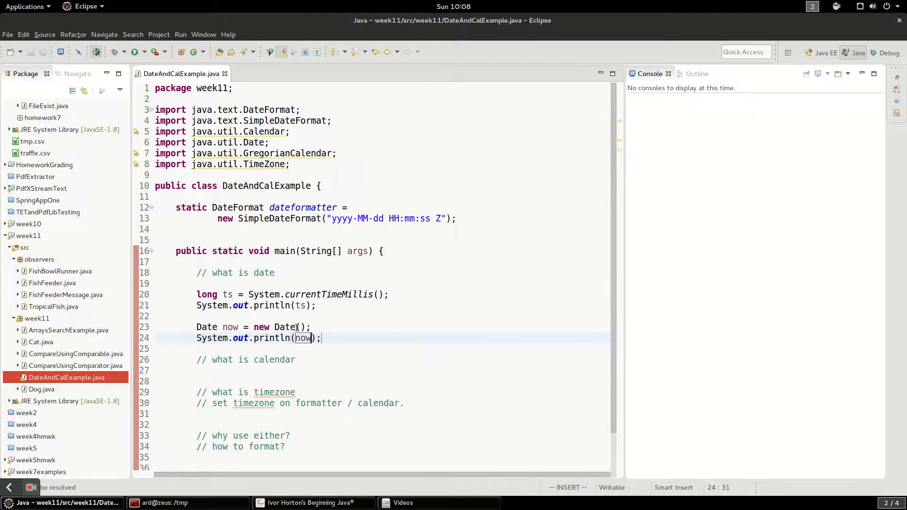
# Run DateAndCalExample as a Java application and view the console output
pyautogui.click(310, 327)
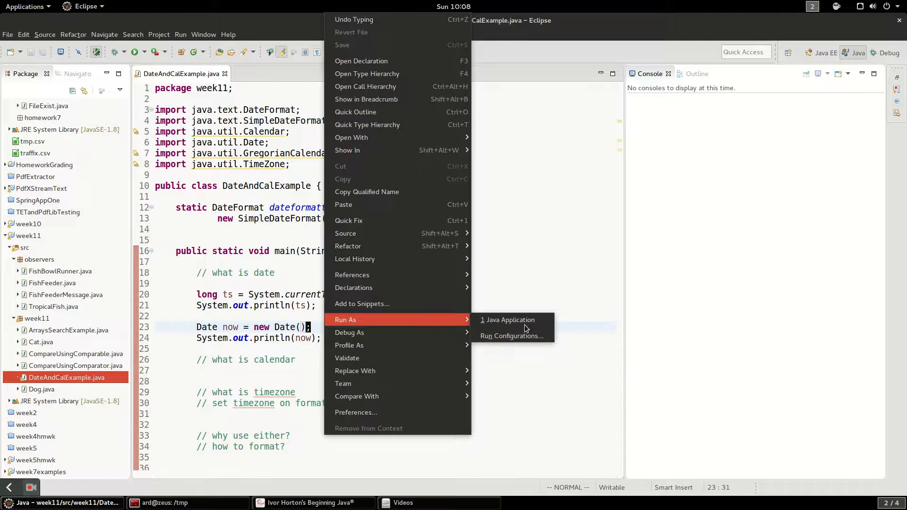
pyautogui.click(511, 319)
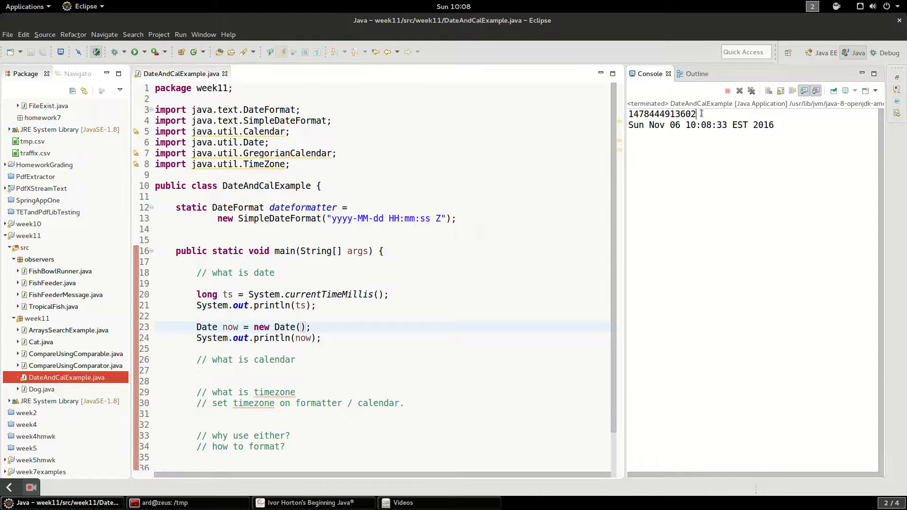
pyautogui.doubleClick(663, 113)
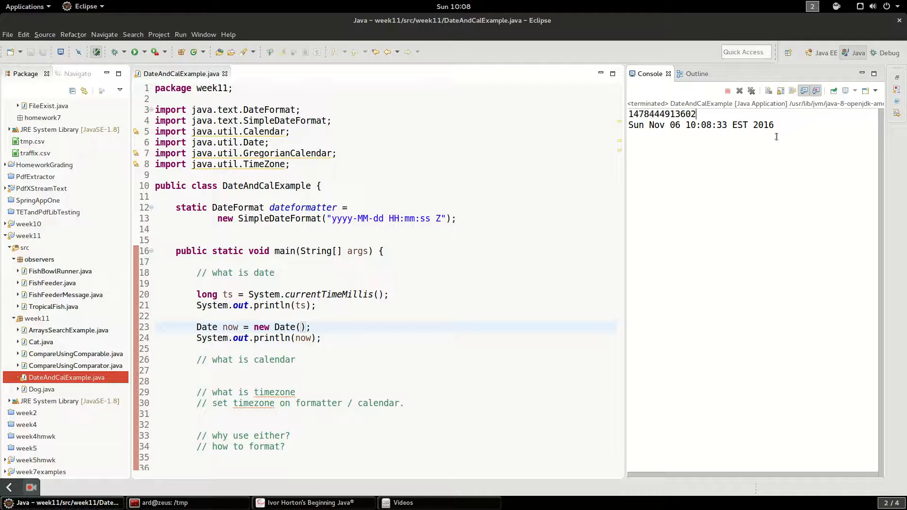
pyautogui.moveTo(766, 168)
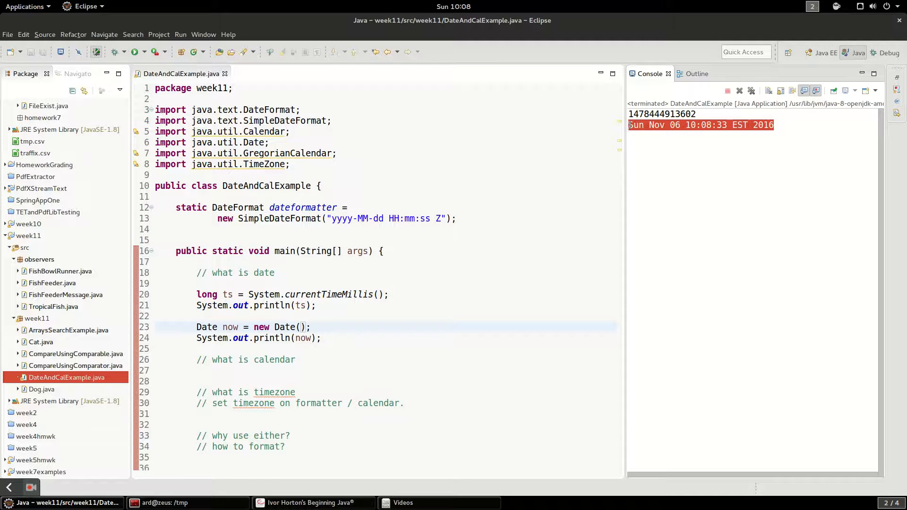
# Highlight the EST time zone in 'Sun Nov 06 10:08:33 EST 2016' and return to the calendar comment
pyautogui.click(662, 114)
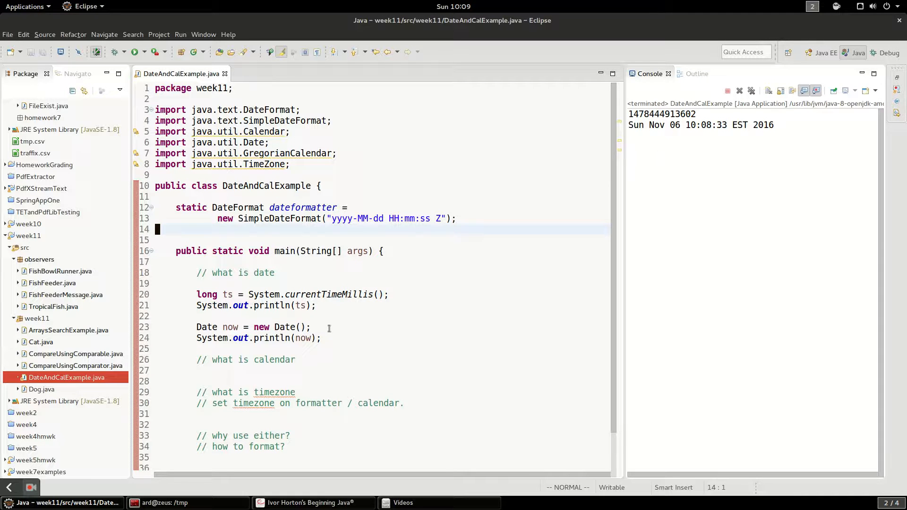
pyautogui.moveTo(306, 338)
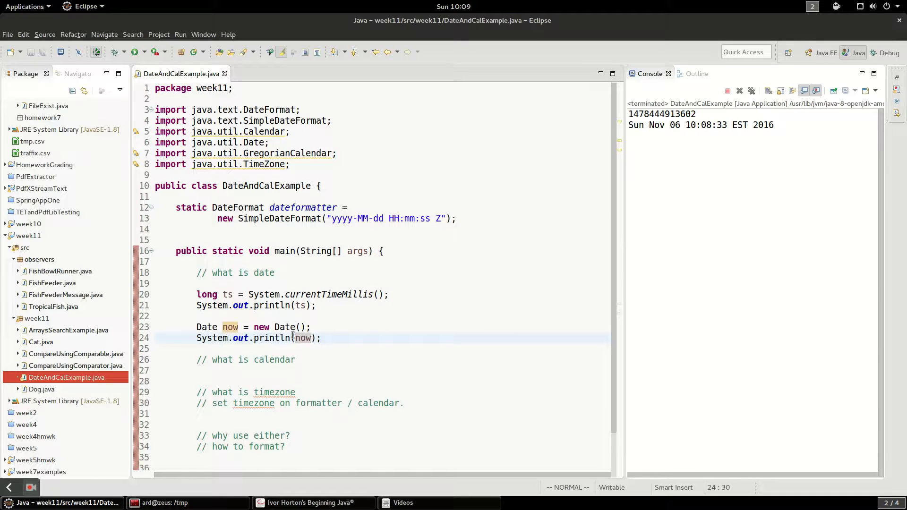
pyautogui.moveTo(302, 338)
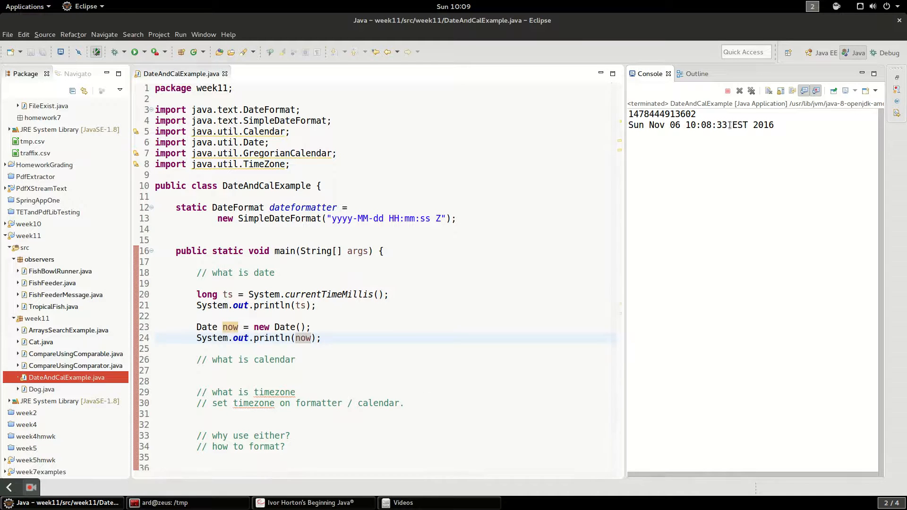
pyautogui.doubleClick(739, 125)
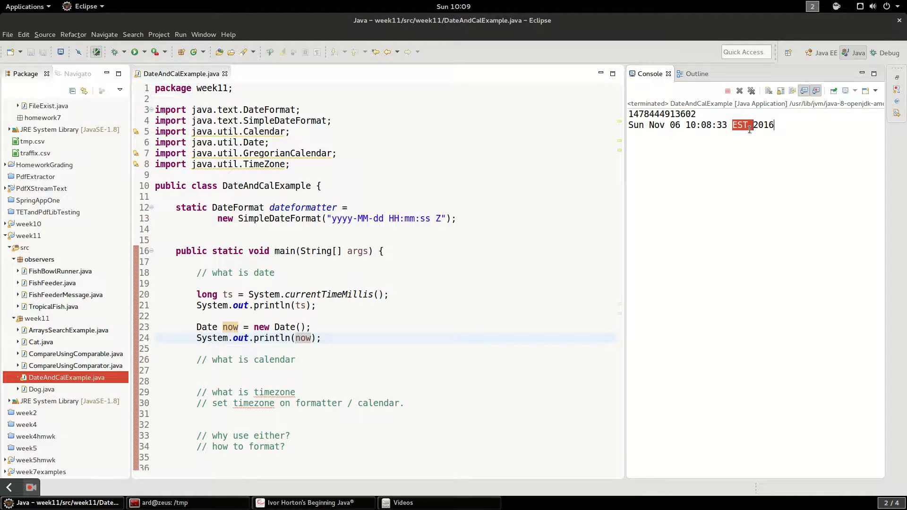
pyautogui.scroll(-3)
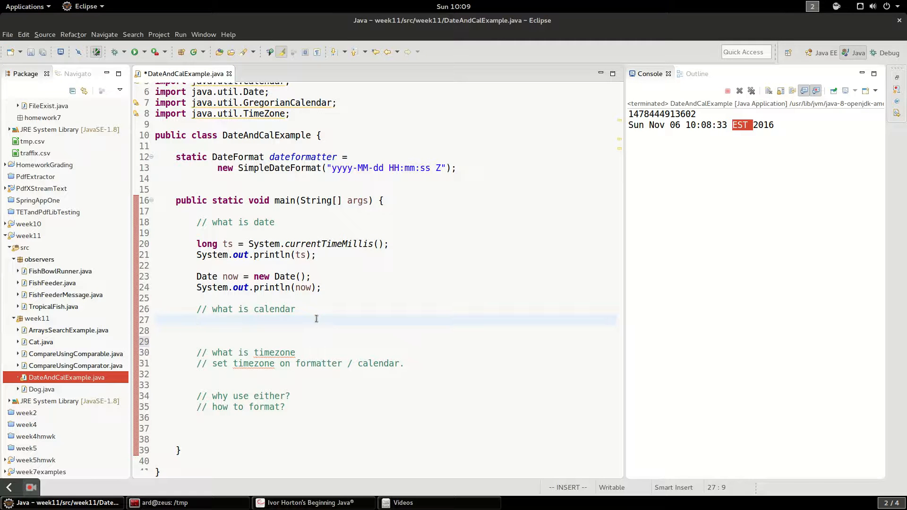
# Write 'Calendar cal = new GregorianCalendar();' under the calendar comment
pyautogui.click(197, 320)
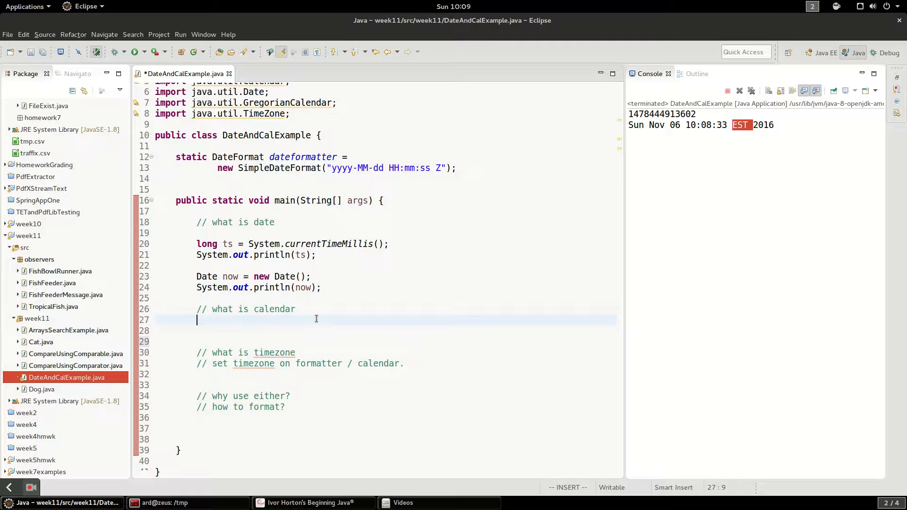
pyautogui.write('Calendar')
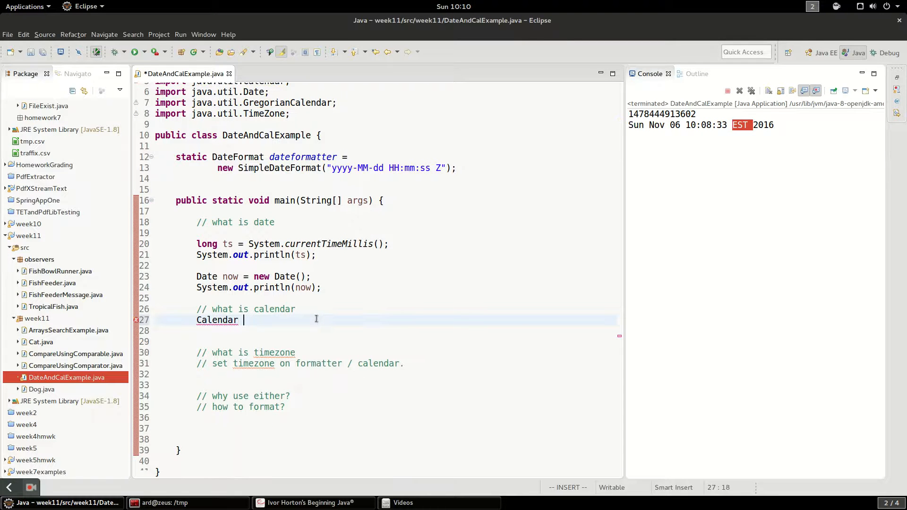
pyautogui.write('cal = n')
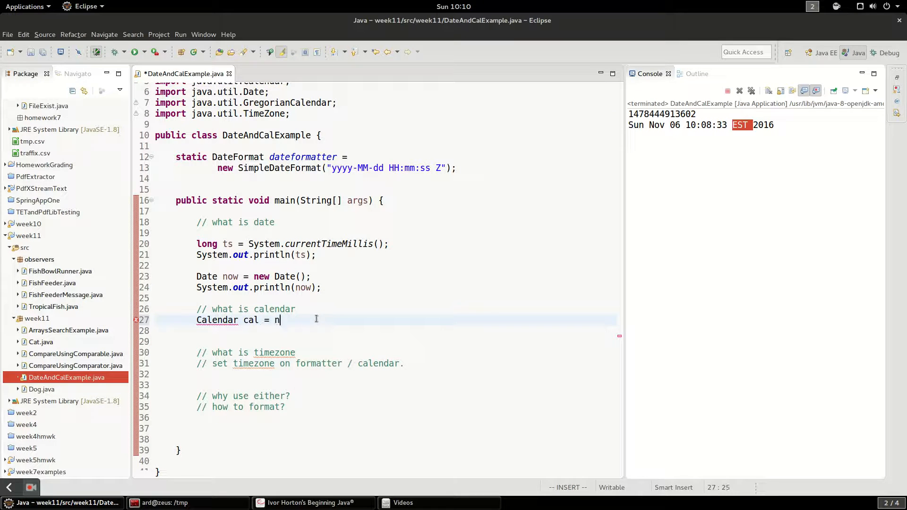
pyautogui.write('ew')
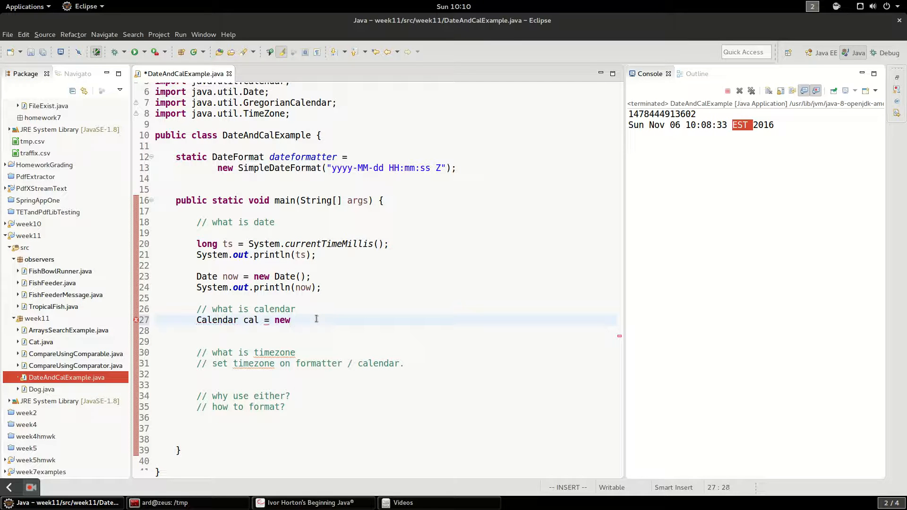
pyautogui.write('Gre')
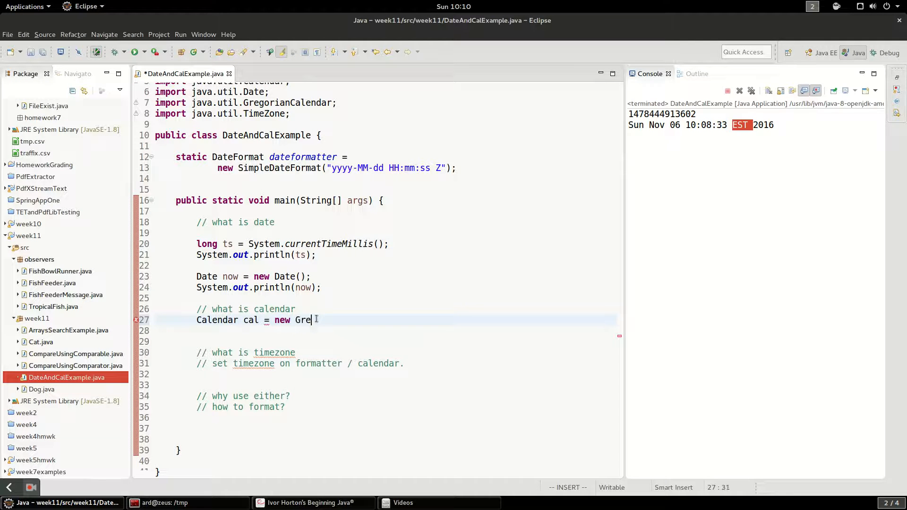
pyautogui.press('ctrl+space')
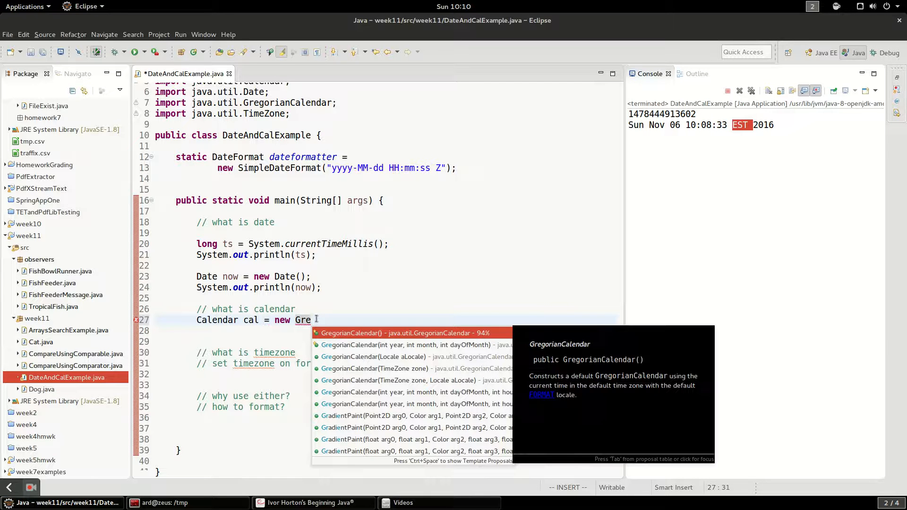
pyautogui.press('Escape')
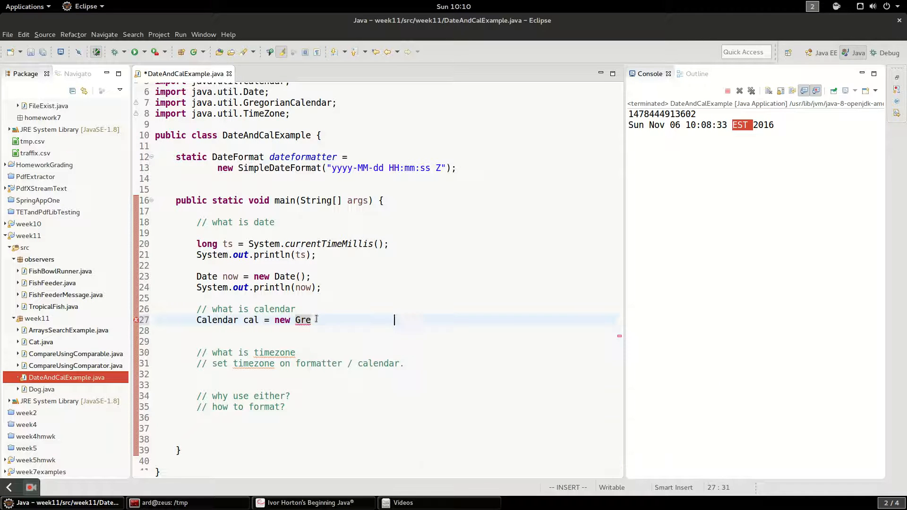
pyautogui.write('gorianCalendar();')
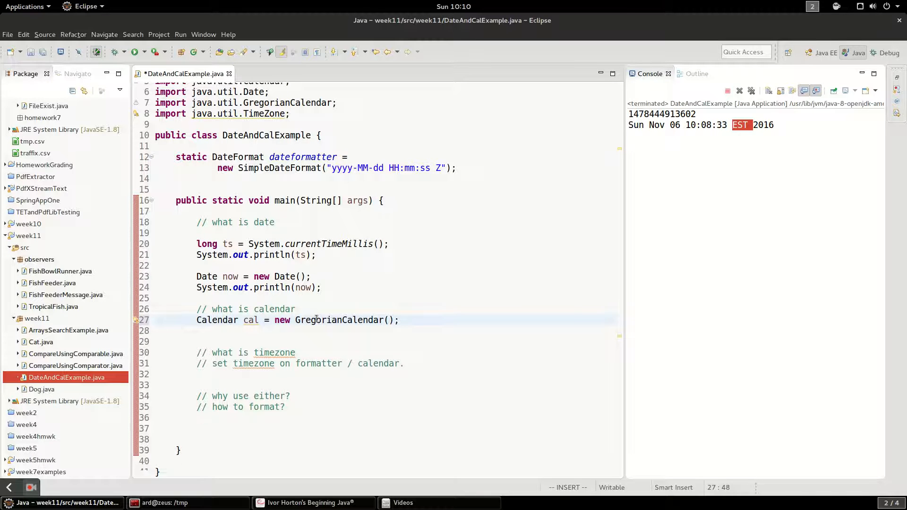
pyautogui.press('Return')
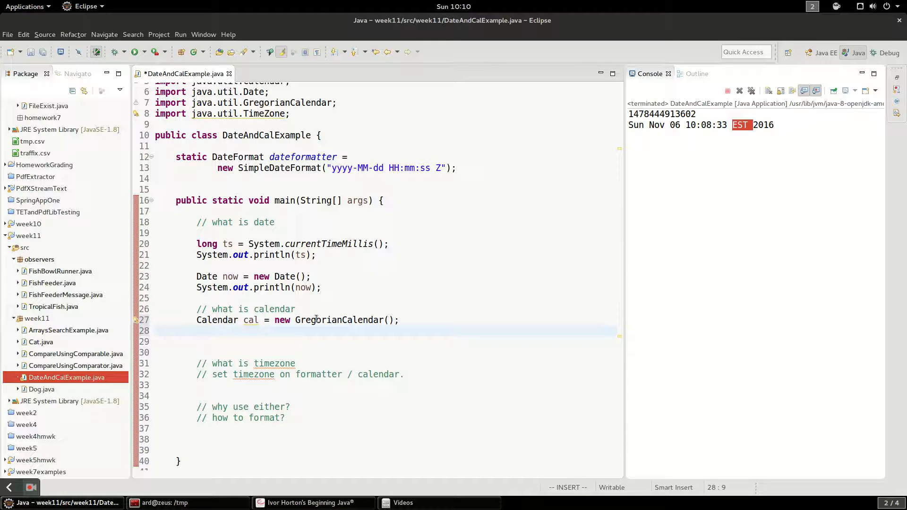
# Set cal's Calendar.MILLISECOND and Calendar.SECOND fields to 0 with cal.set
pyautogui.write('cal')
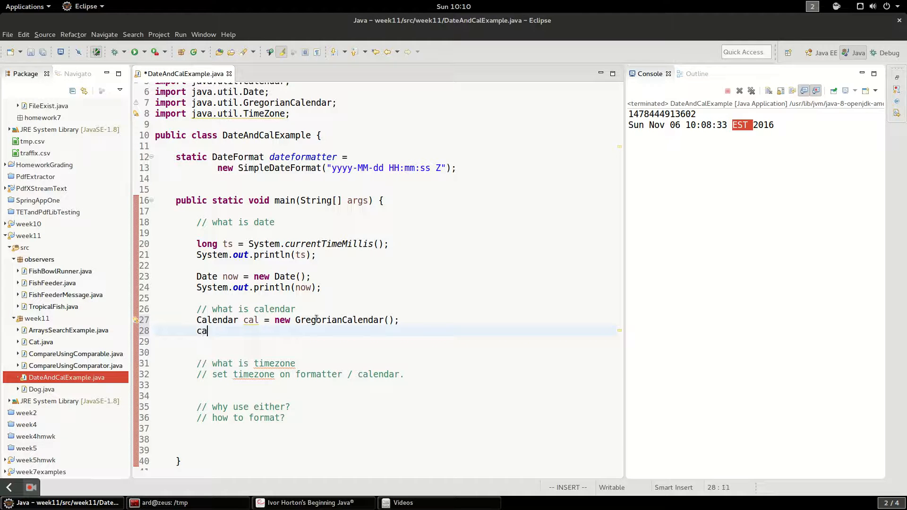
pyautogui.write('.set')
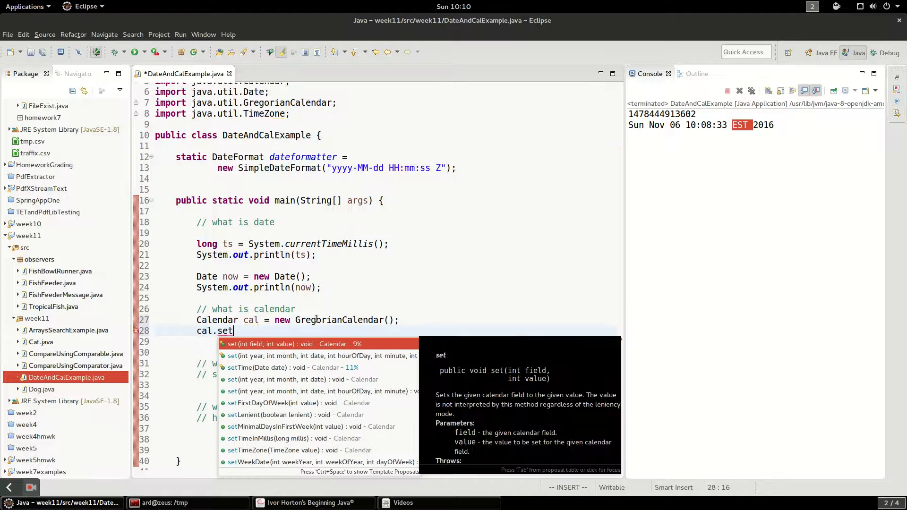
pyautogui.click(292, 344)
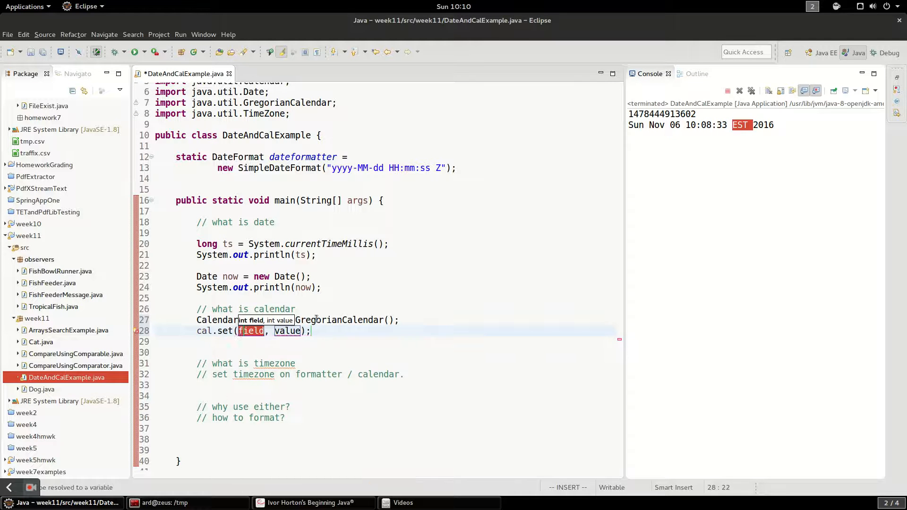
pyautogui.write('Calendar.MILLISECOND')
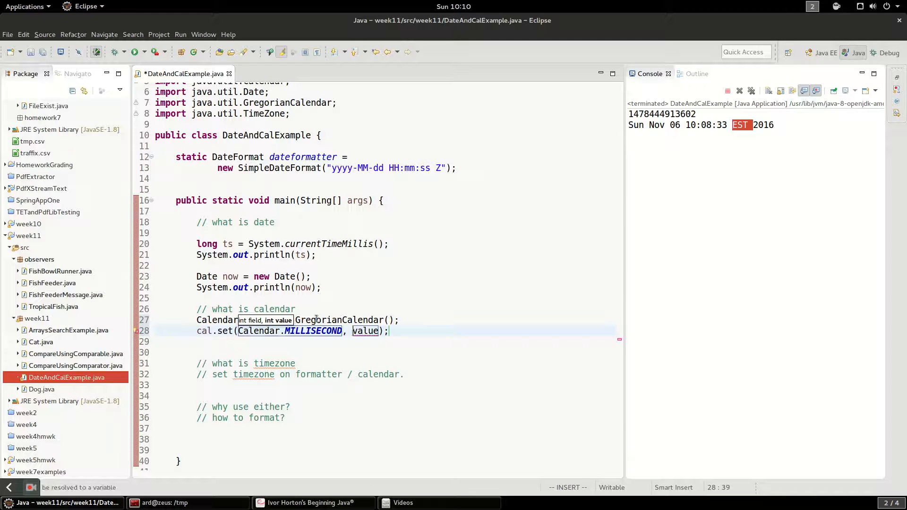
pyautogui.write('0')
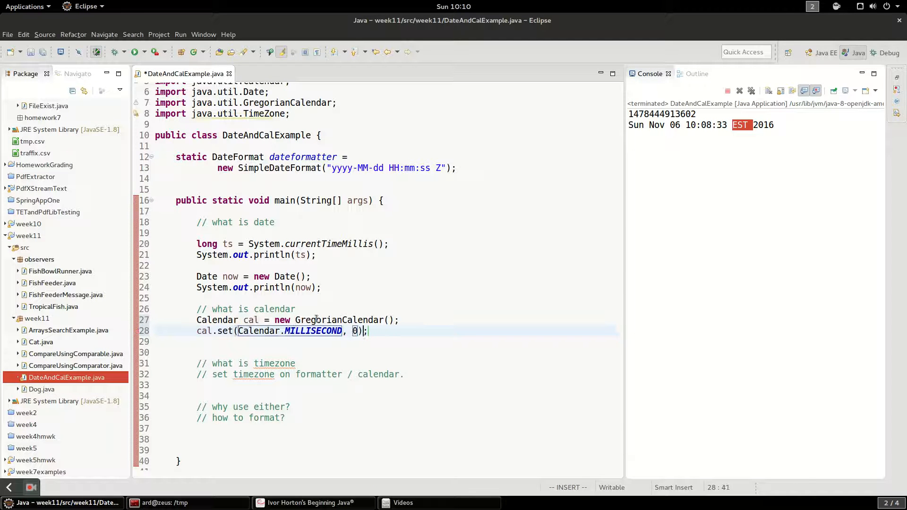
pyautogui.write('cal.')
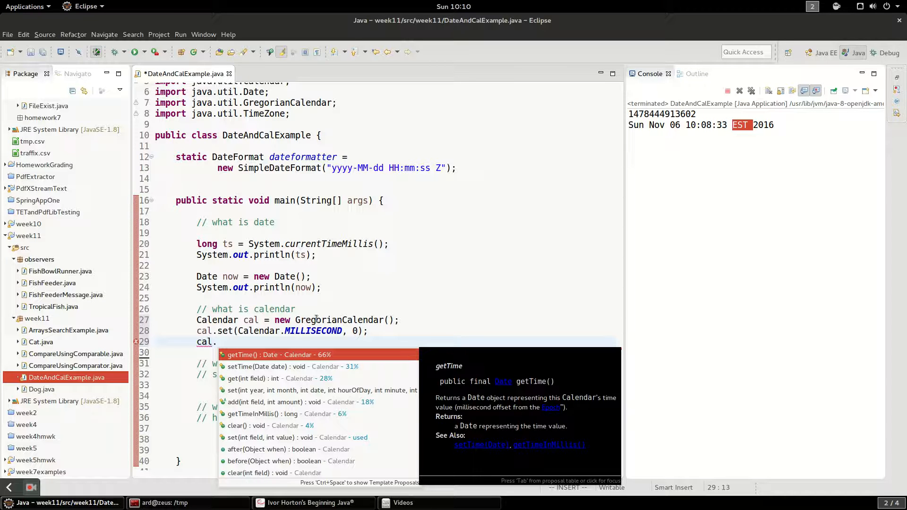
pyautogui.click(320, 390)
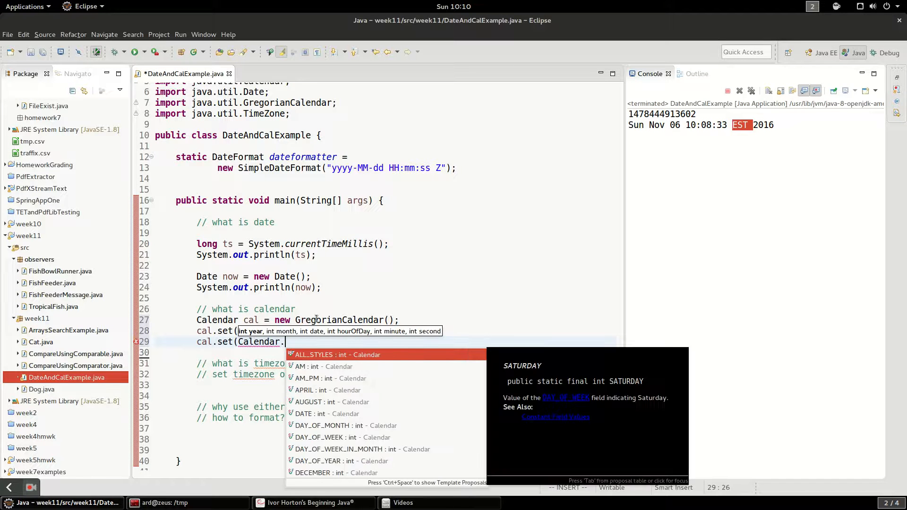
pyautogui.write('SECOND, 0);')
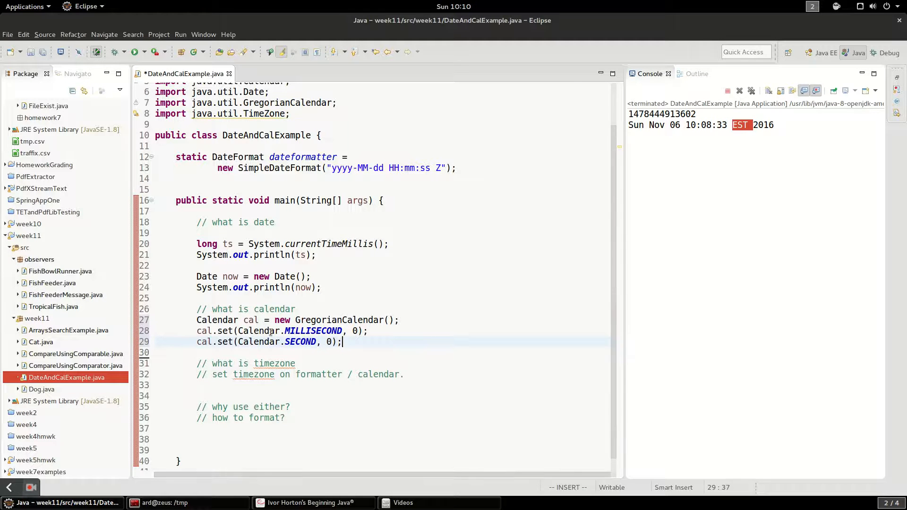
# Set cal's Calendar.MINUTE and Calendar.HOUR fields to 0 as well
pyautogui.press('v')
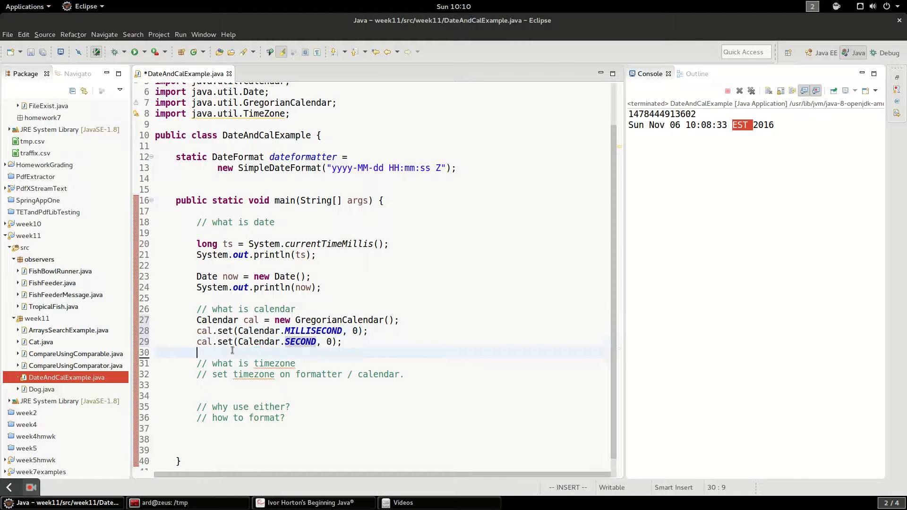
pyautogui.write('cal.set(Calendar.MINUTE, 0')
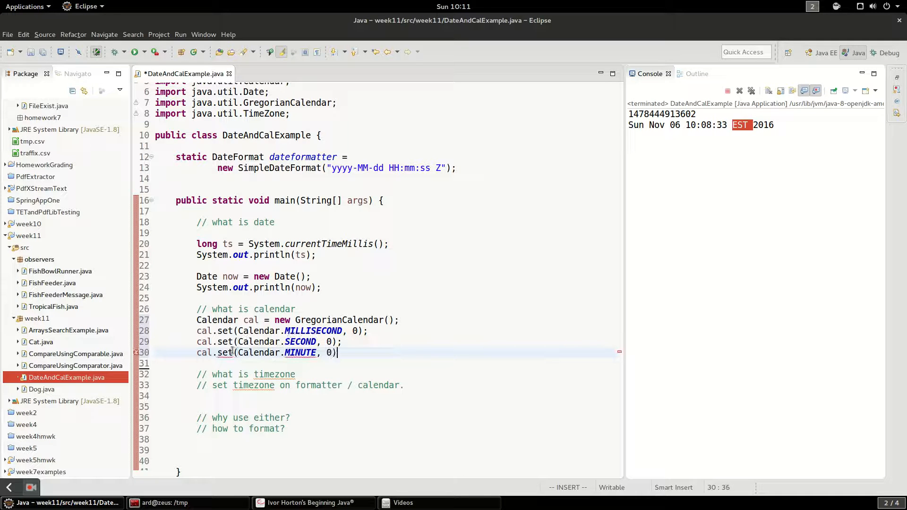
pyautogui.press('Return')
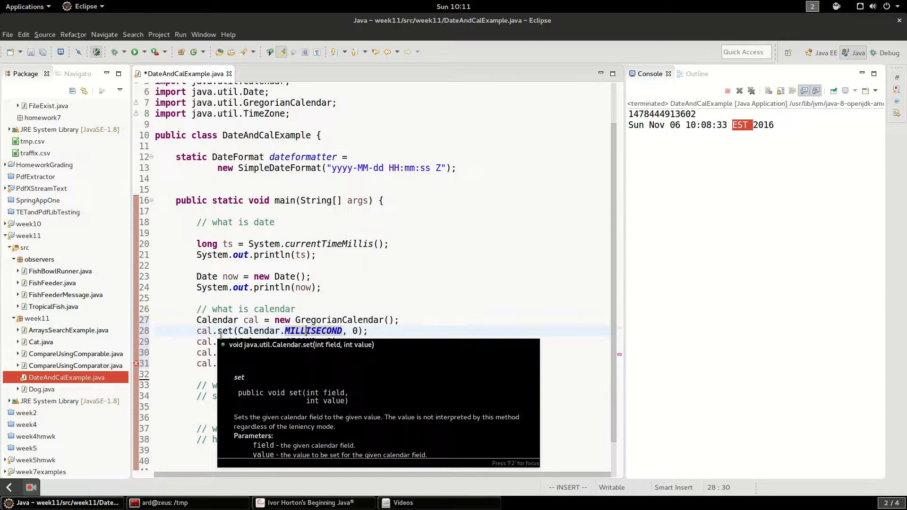
pyautogui.moveTo(257, 331)
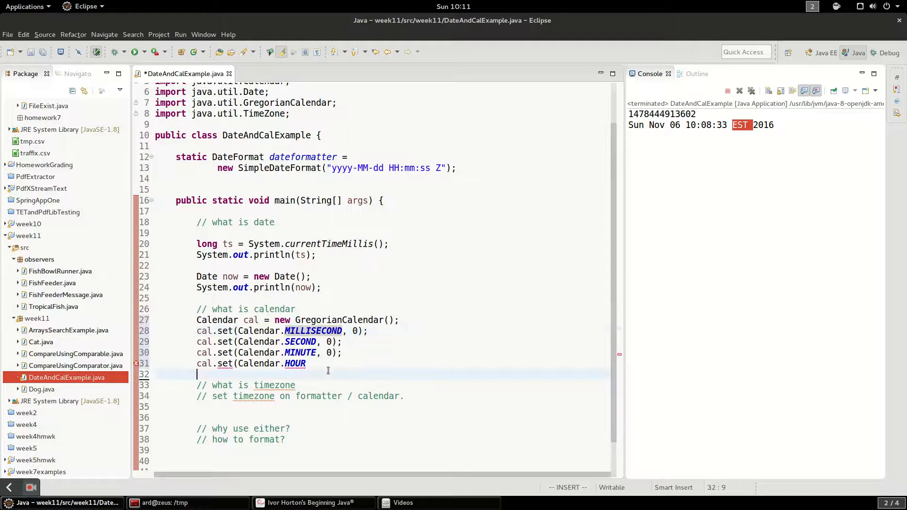
pyautogui.write(',')
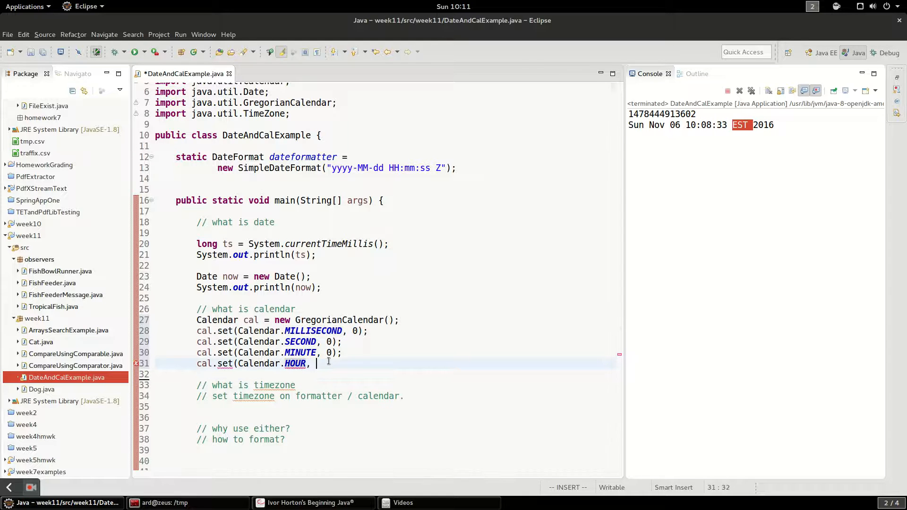
pyautogui.write('0);')
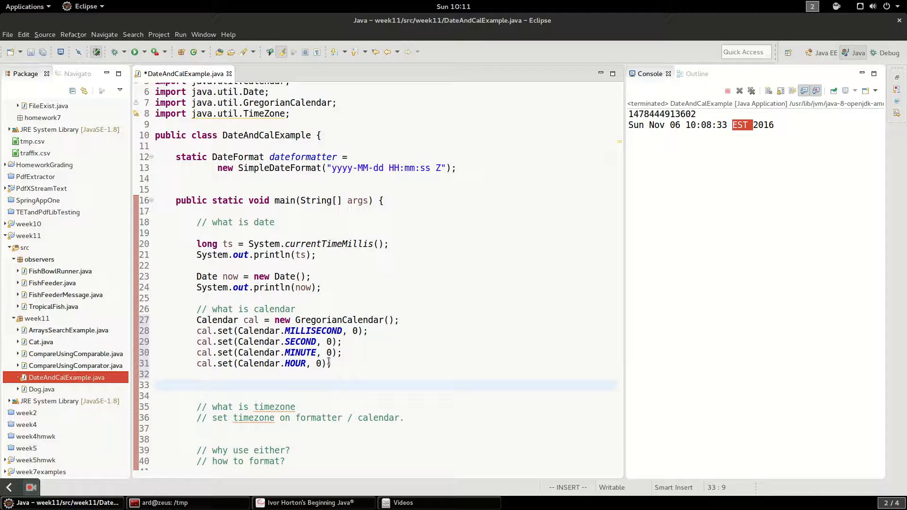
# Print cal.getTime() and run, showing 'Sun Nov 06 00:00:00 EDT 2016' in the console
pyautogui.write('stem.out.println();')
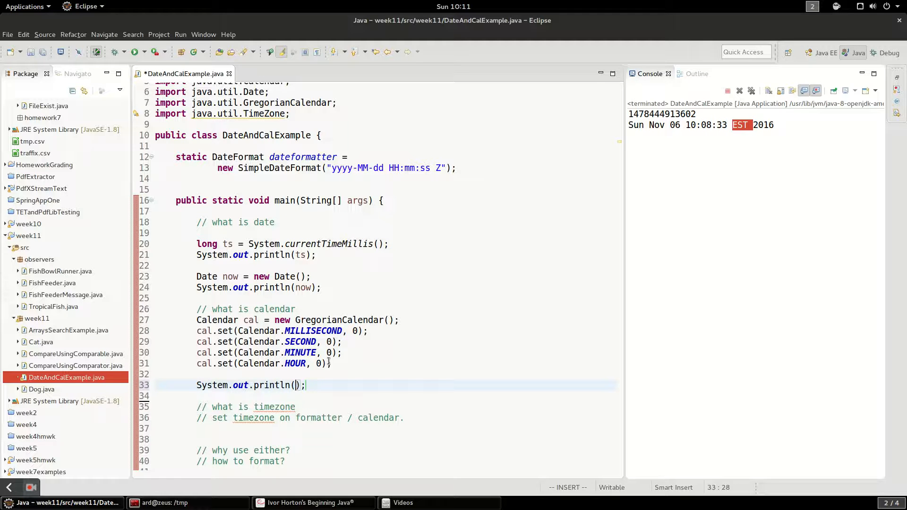
pyautogui.write('cal.getTime()')
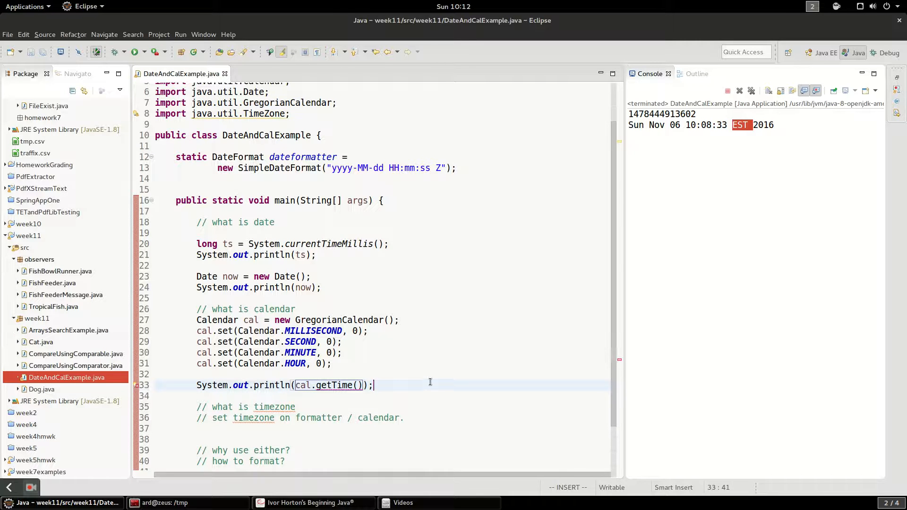
pyautogui.rightClick(371, 385)
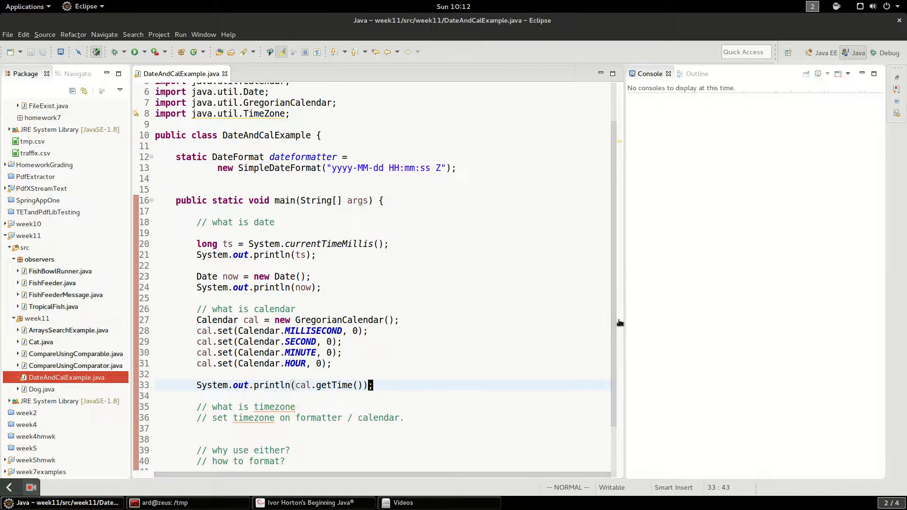
pyautogui.click(134, 52)
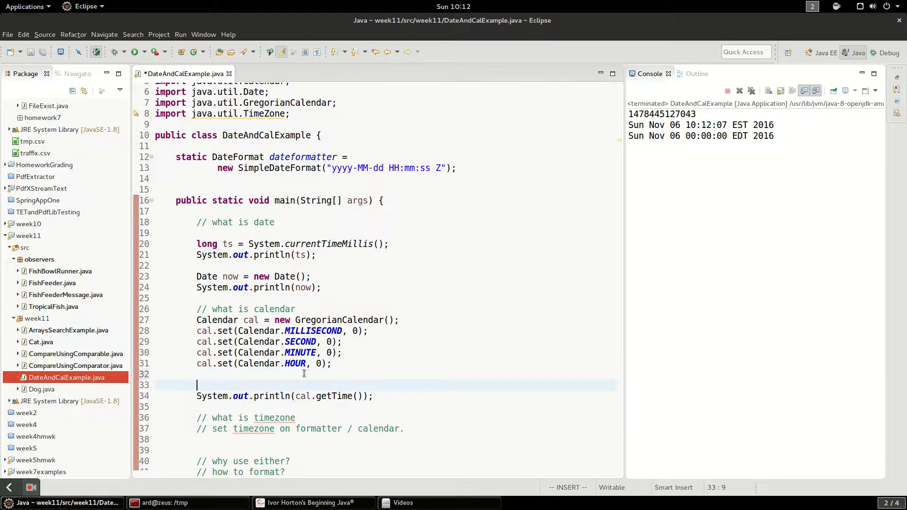
# Add cal.setTimeZone(TimeZone.getTimeZone("UTC")) before the calendar print
pyautogui.write('cal')
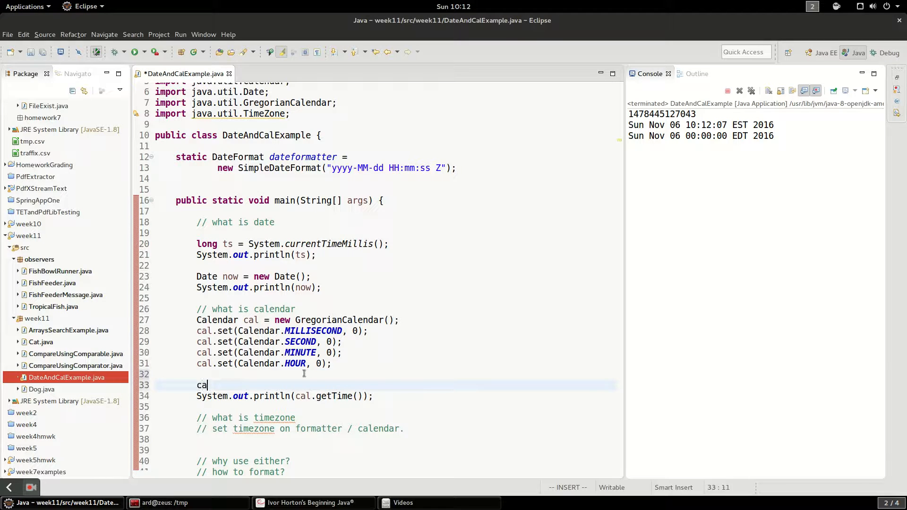
pyautogui.write('.setTimeZone(TimeZ);')
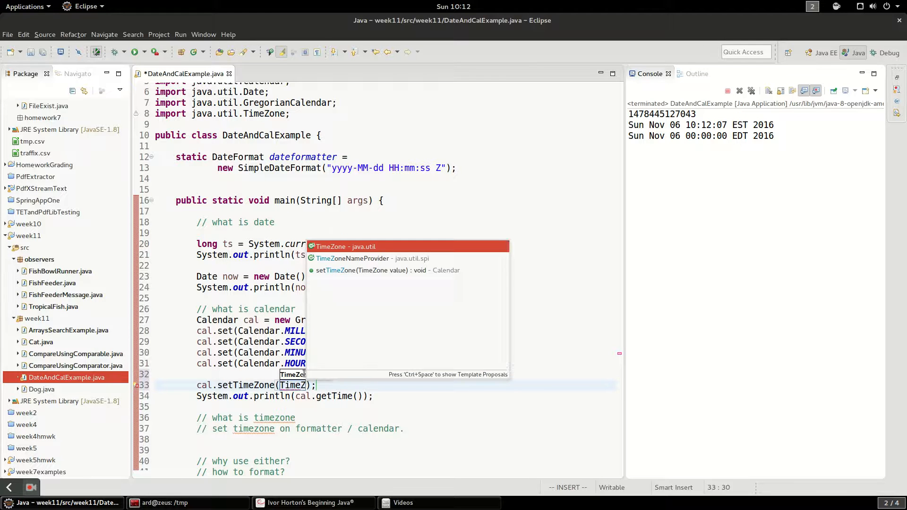
pyautogui.write('.')
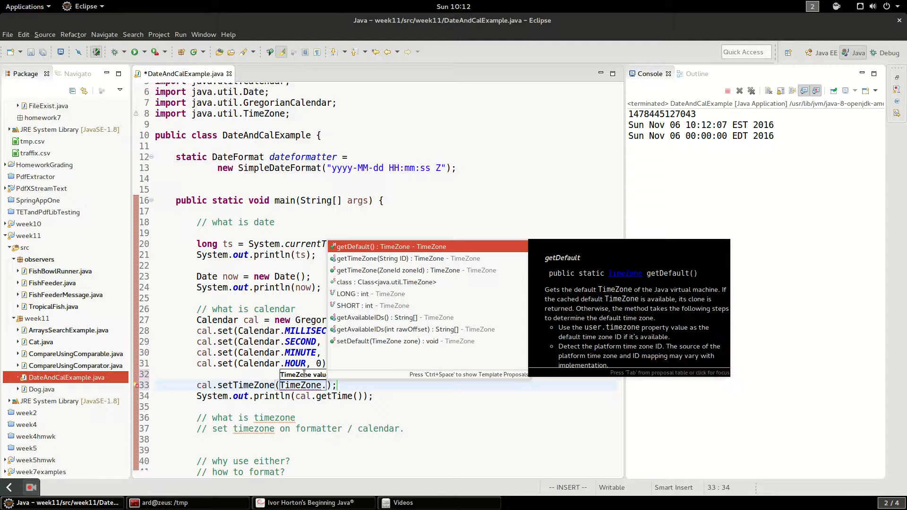
pyautogui.write('getTimeZone(ID')
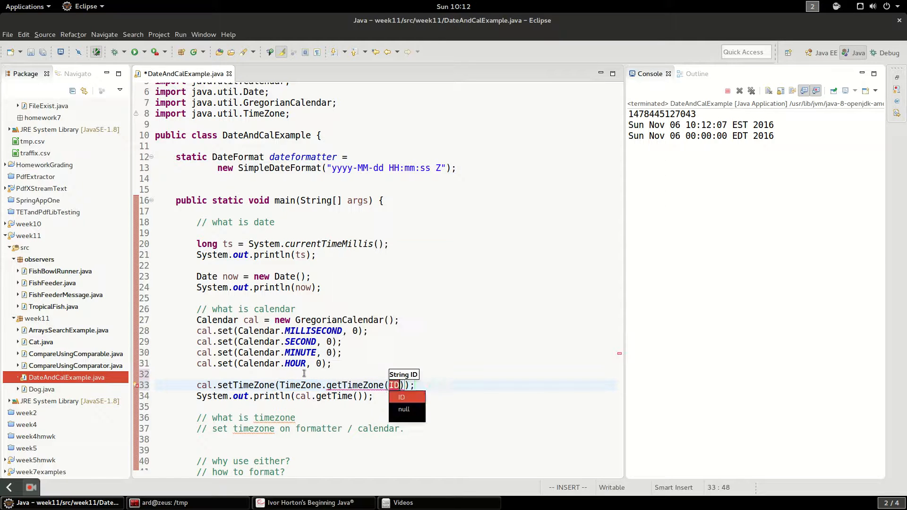
pyautogui.write('"UTC"')
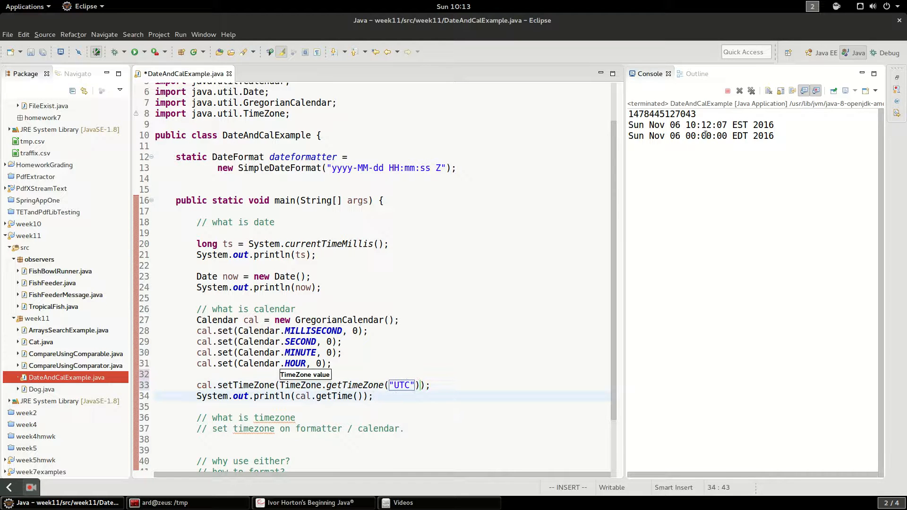
# Rerun the program so the console shows 'Sat Nov 05 20:00:00 EDT 2016'
pyautogui.rightClick(261, 308)
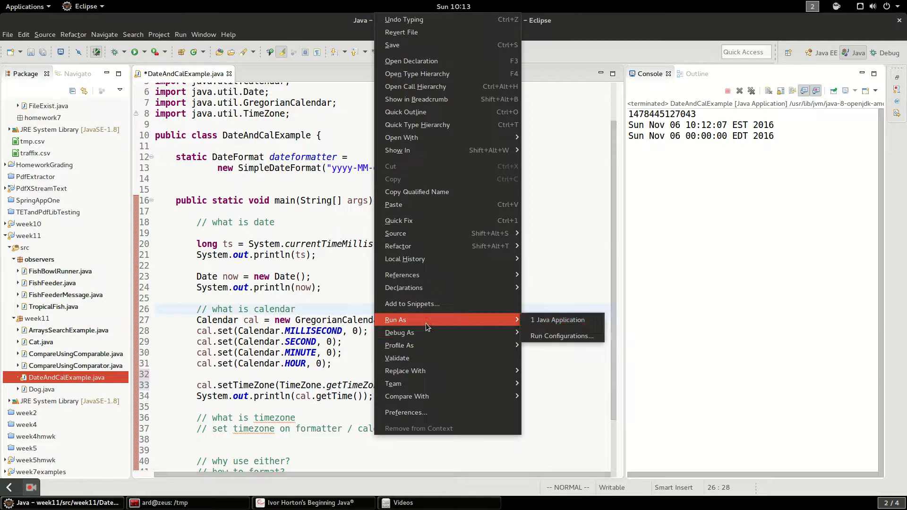
pyautogui.click(557, 319)
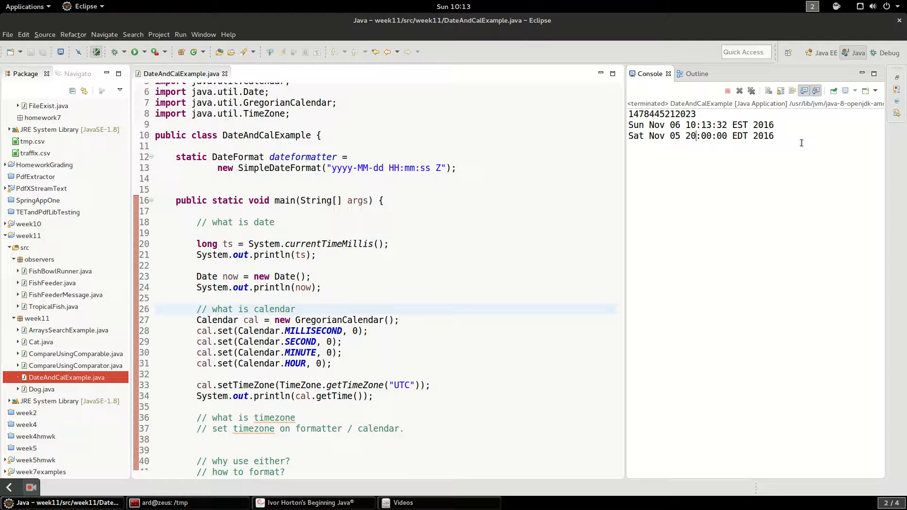
pyautogui.moveTo(798, 166)
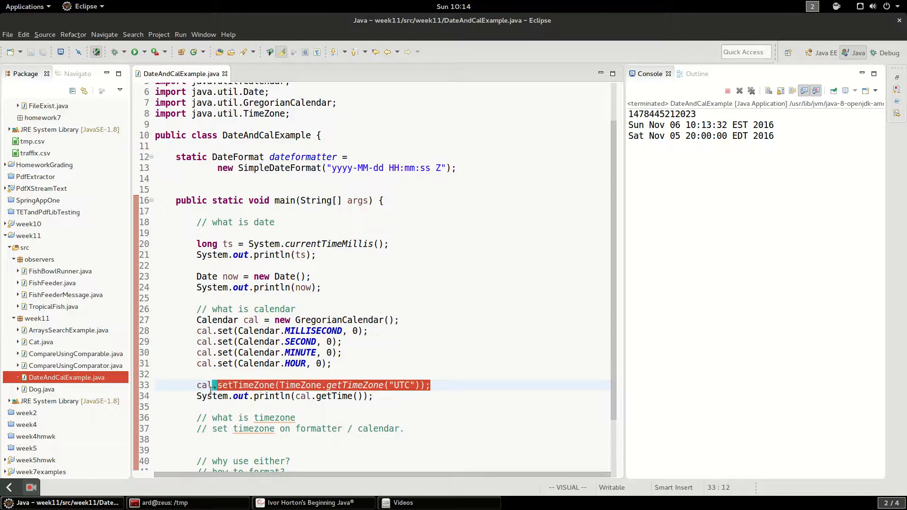
pyautogui.press('Escape')
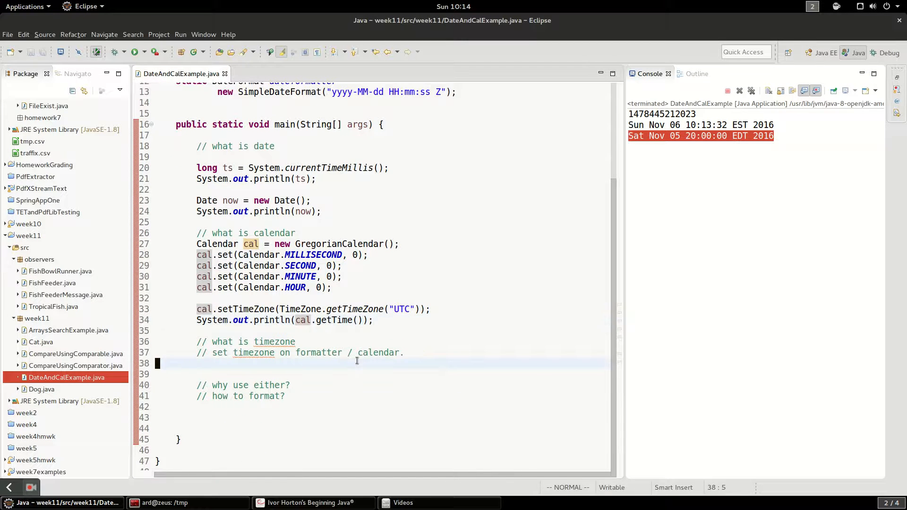
pyautogui.moveTo(369, 320)
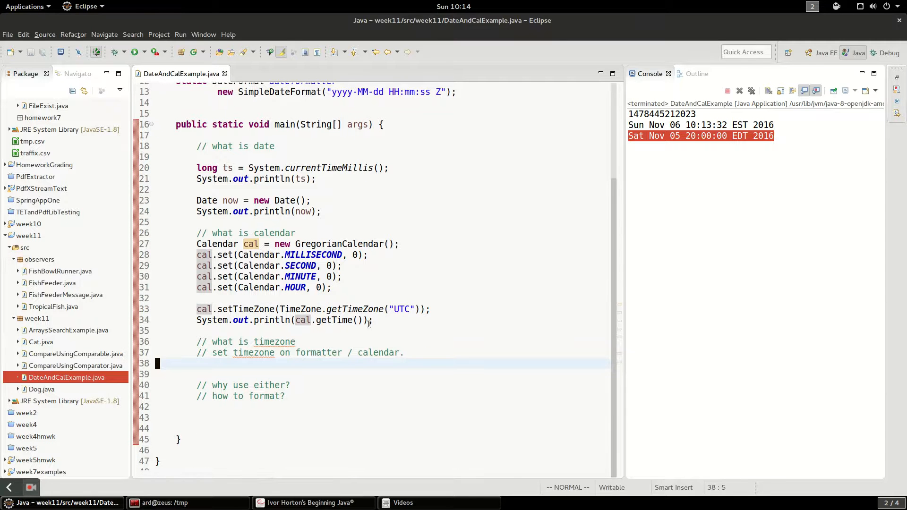
# Add a blank line under the timezone comments and check the formatter pattern on line 13
pyautogui.press('Return')
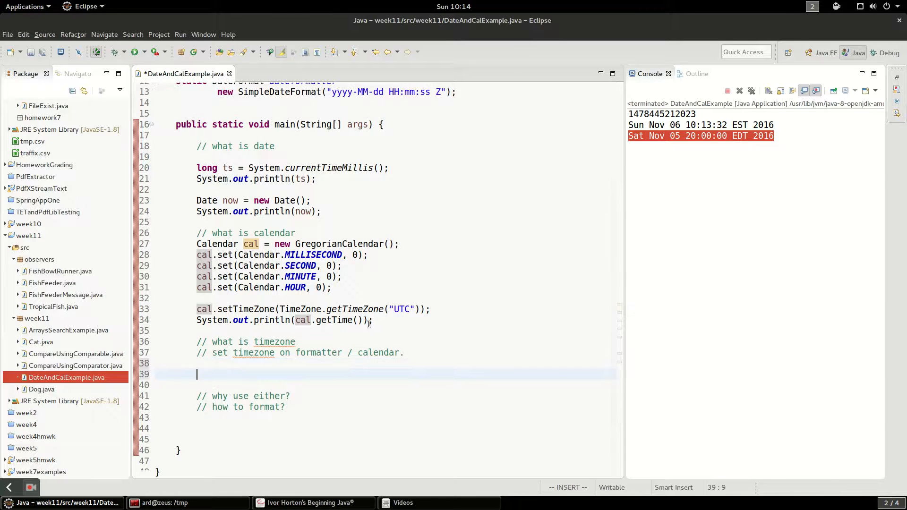
pyautogui.scroll(3)
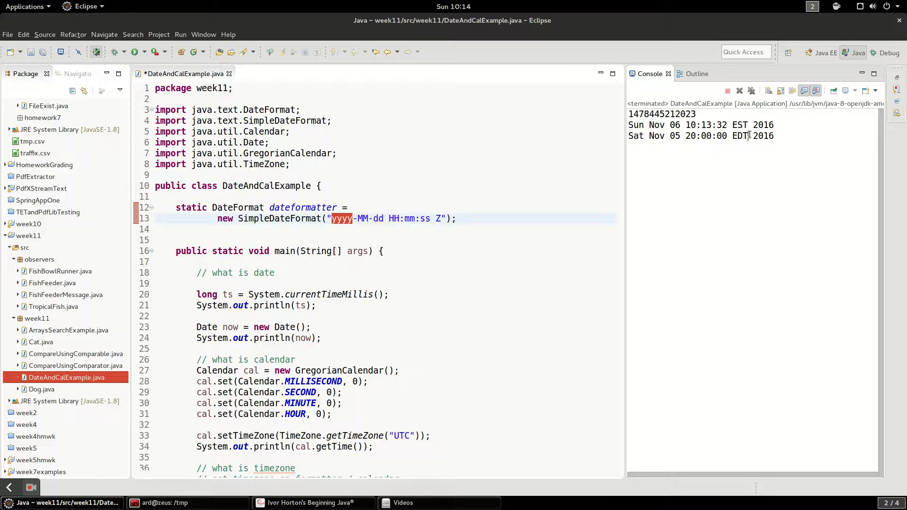
pyautogui.click(359, 218)
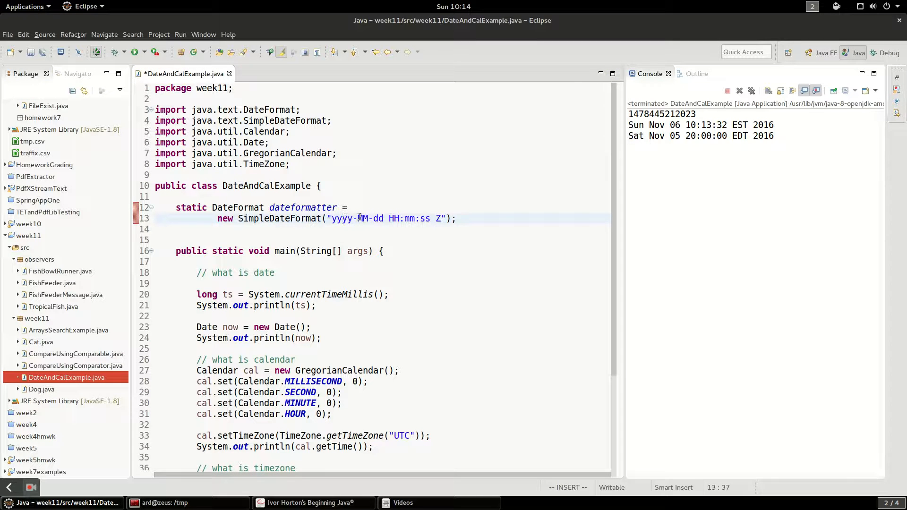
pyautogui.press('v')
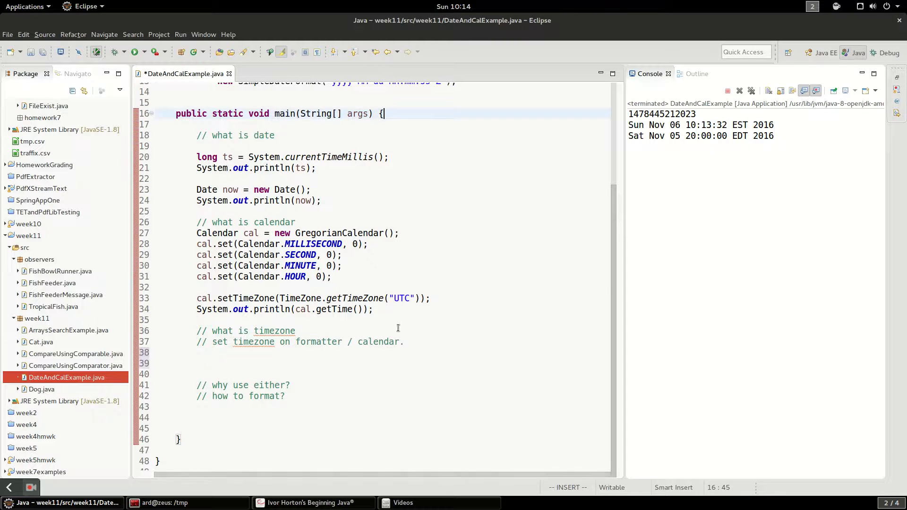
pyautogui.scroll(3)
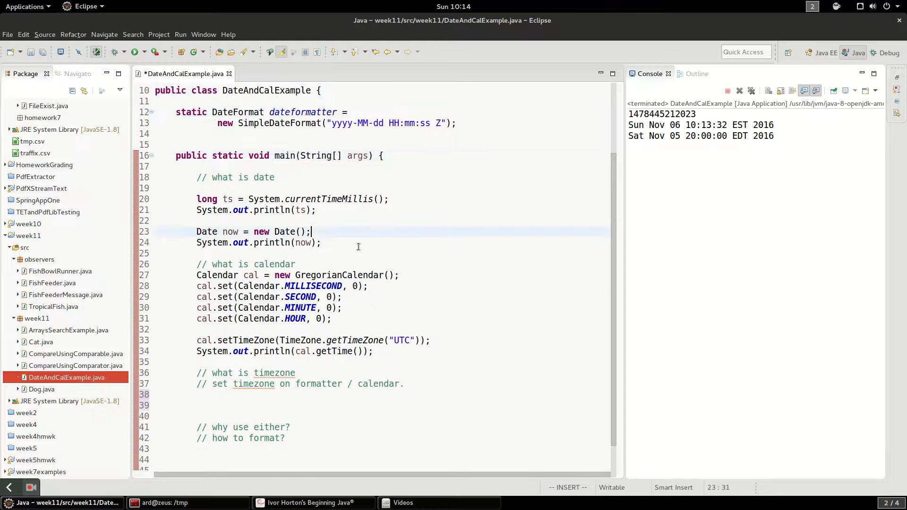
pyautogui.write('syso')
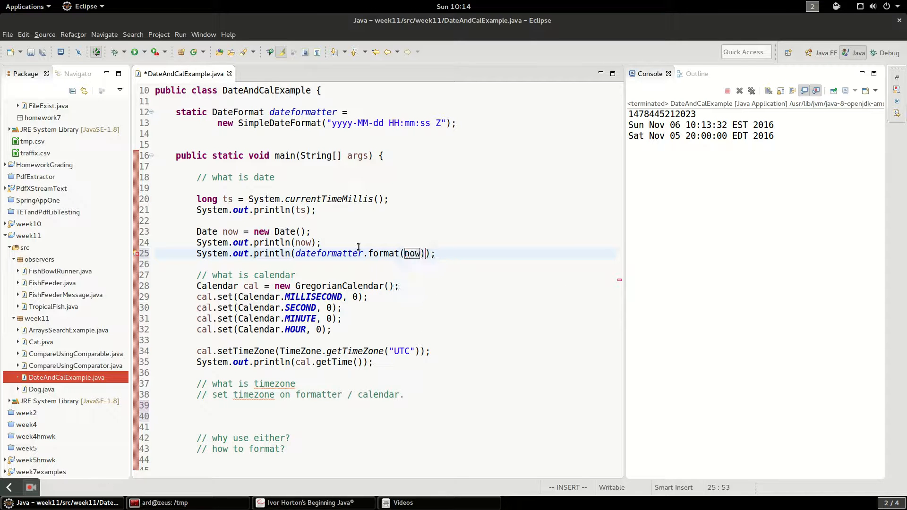
pyautogui.press('Return')
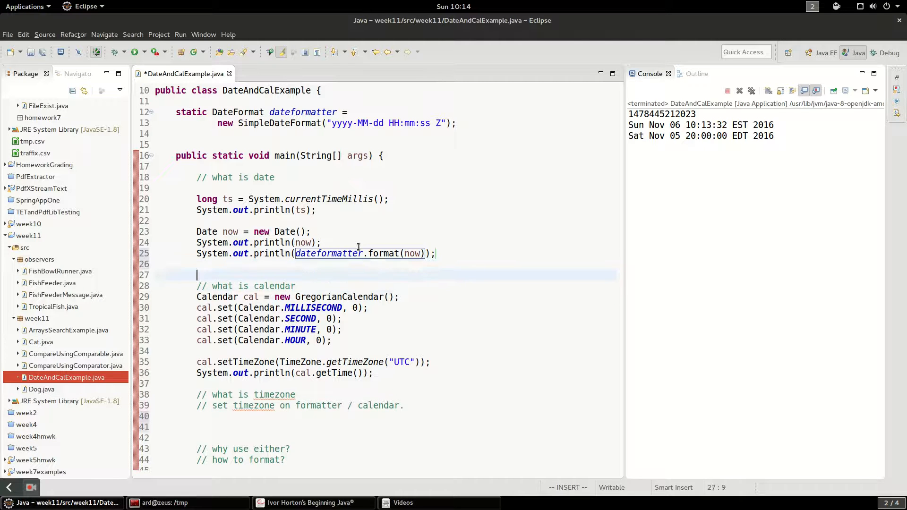
pyautogui.write('System.out.println();')
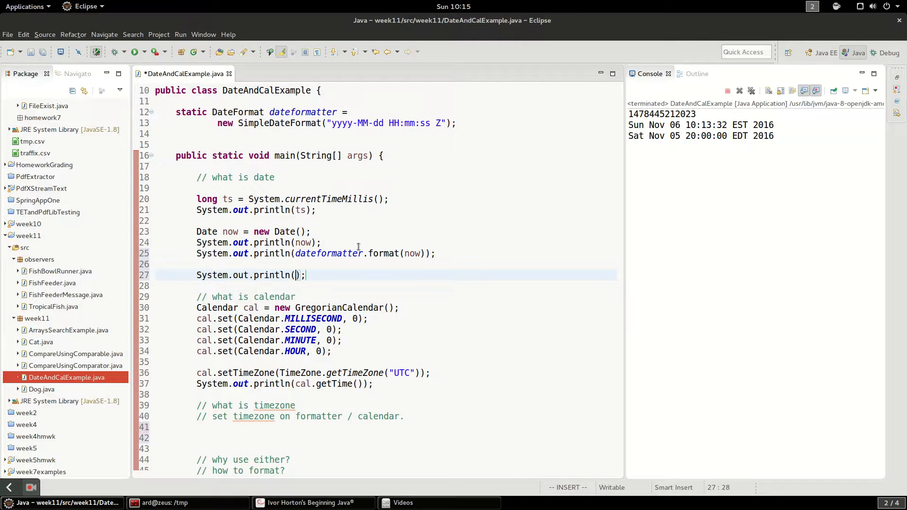
pyautogui.click(134, 52)
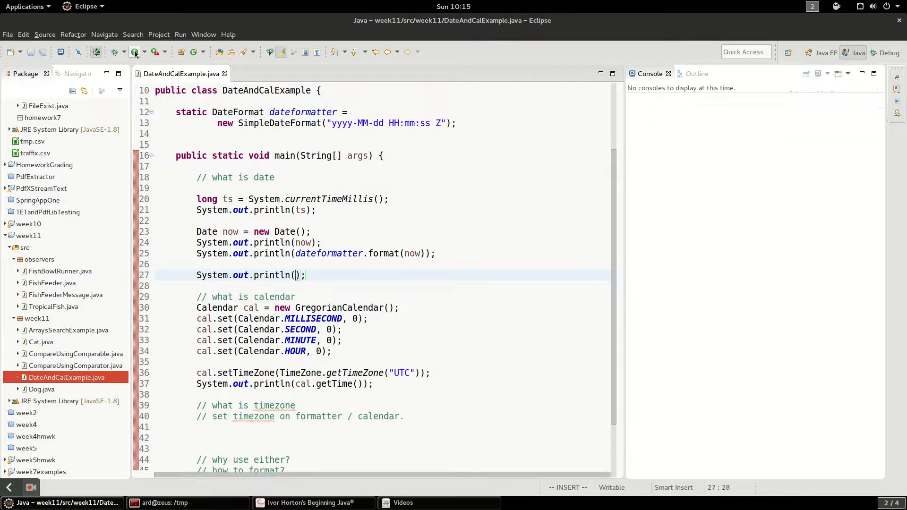
pyautogui.click(134, 52)
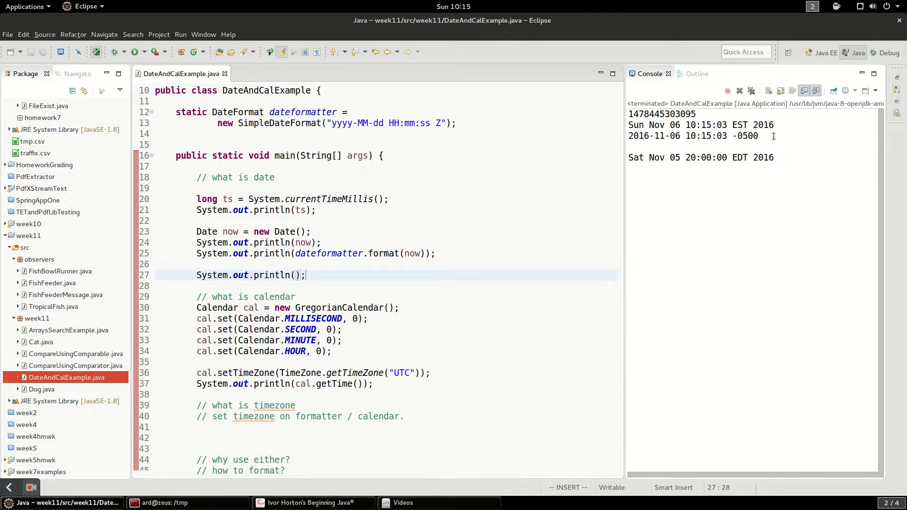
# Compare the EDT zone in the calendar output with the -0500 offset in the formatted timestamp
pyautogui.doubleClick(693, 135)
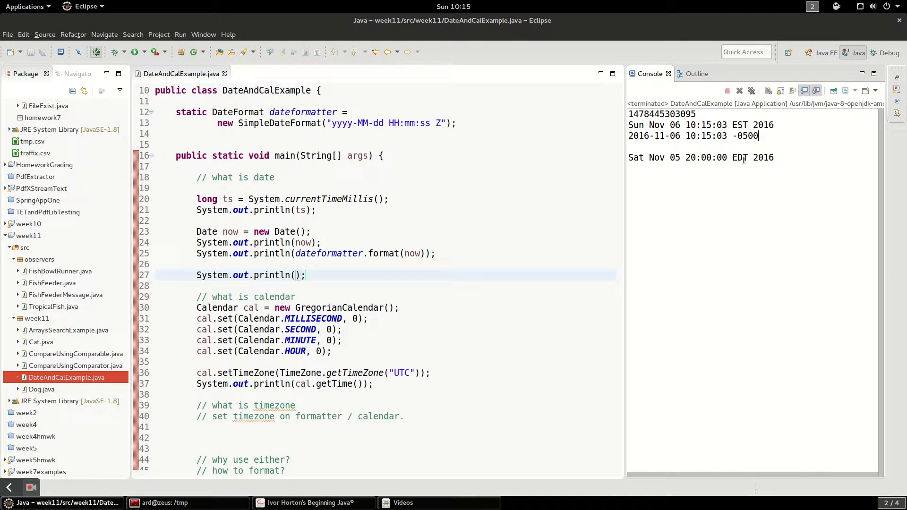
pyautogui.doubleClick(739, 125)
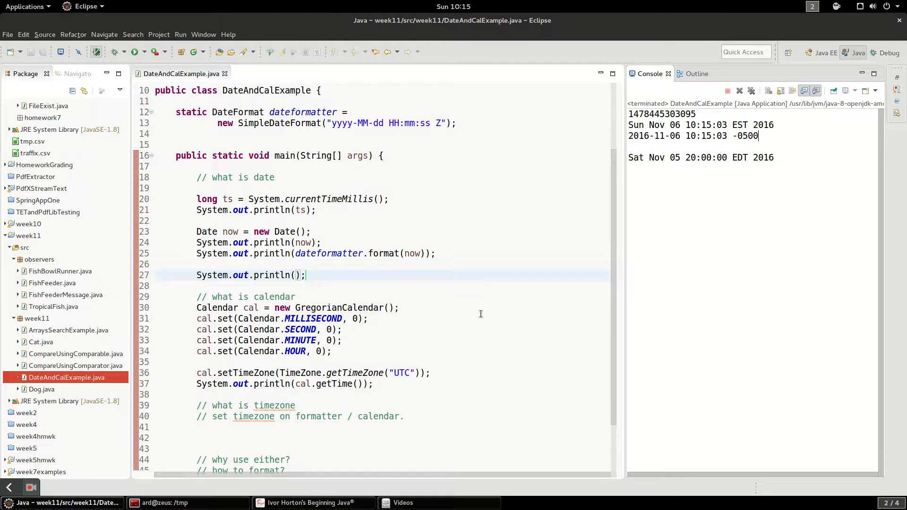
pyautogui.moveTo(780, 136)
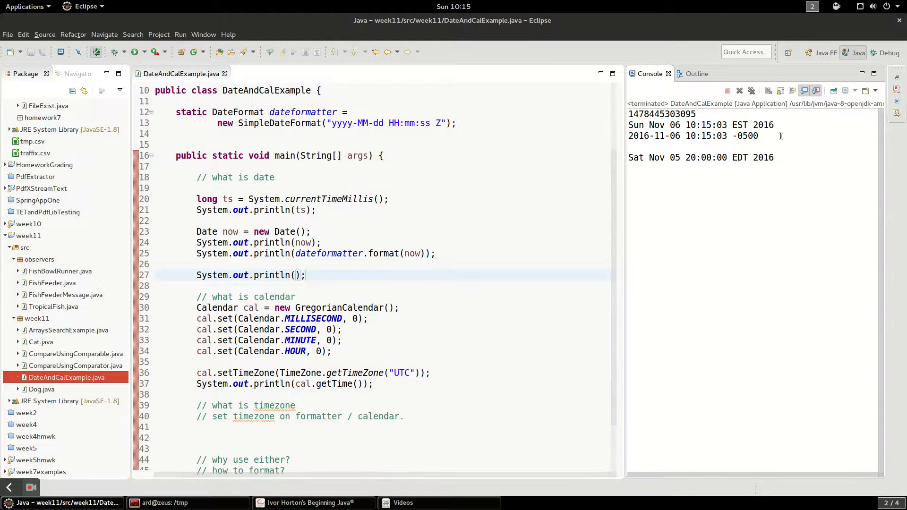
pyautogui.doubleClick(746, 135)
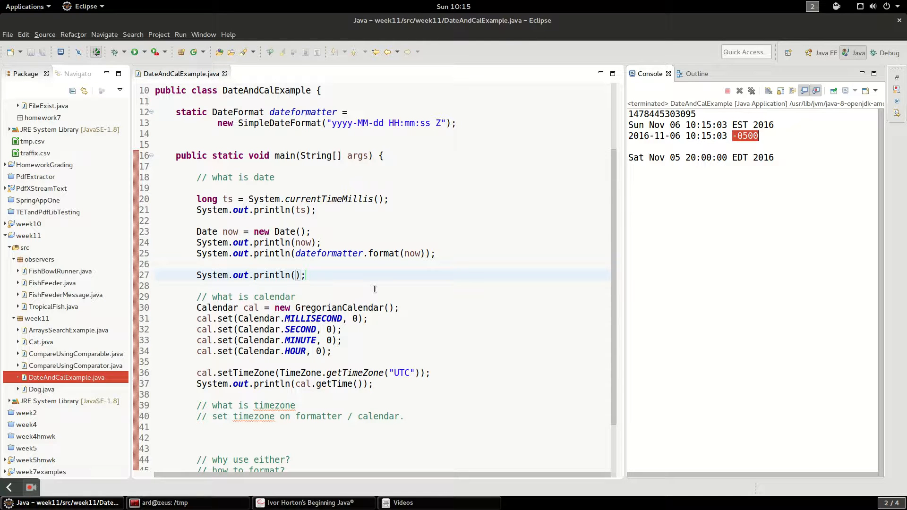
pyautogui.scroll(-3)
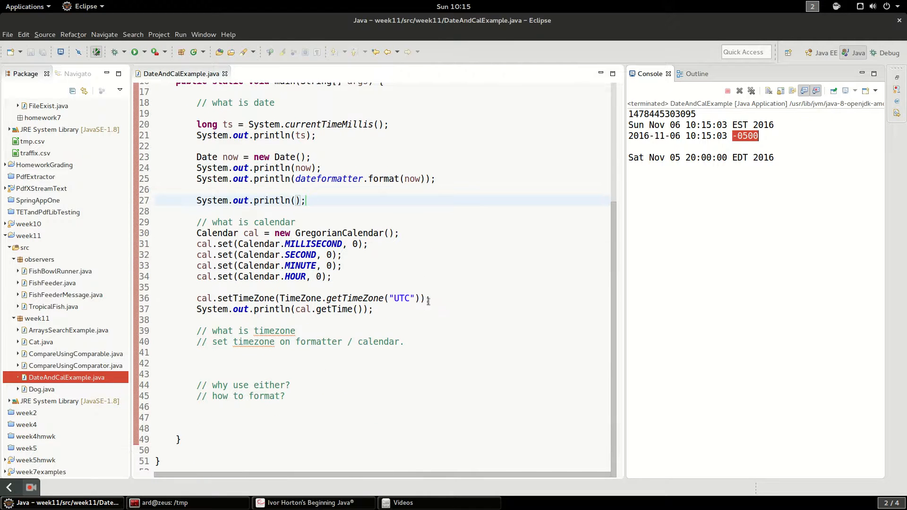
# Add a blank println and a println of dateformatter.format(cal.getTime()) after the calendar print
pyautogui.click(375, 309)
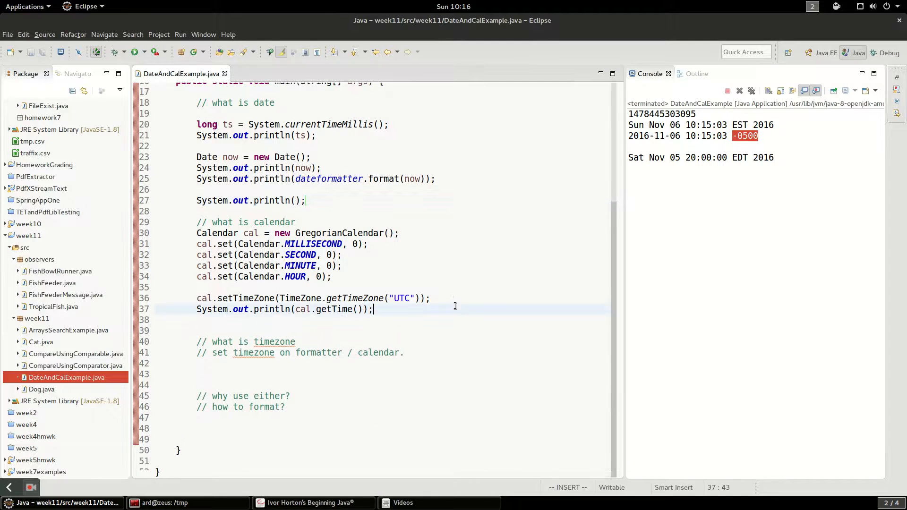
pyautogui.press('Return')
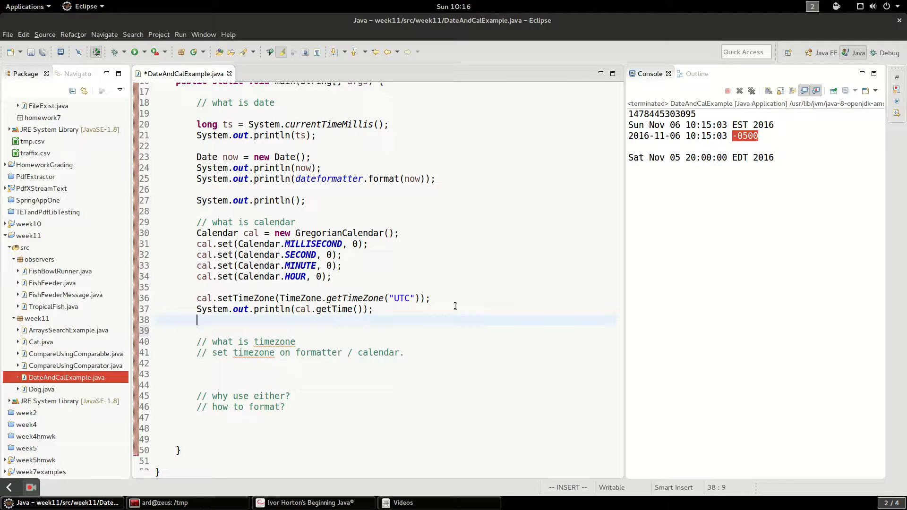
pyautogui.write('System.out.println();')
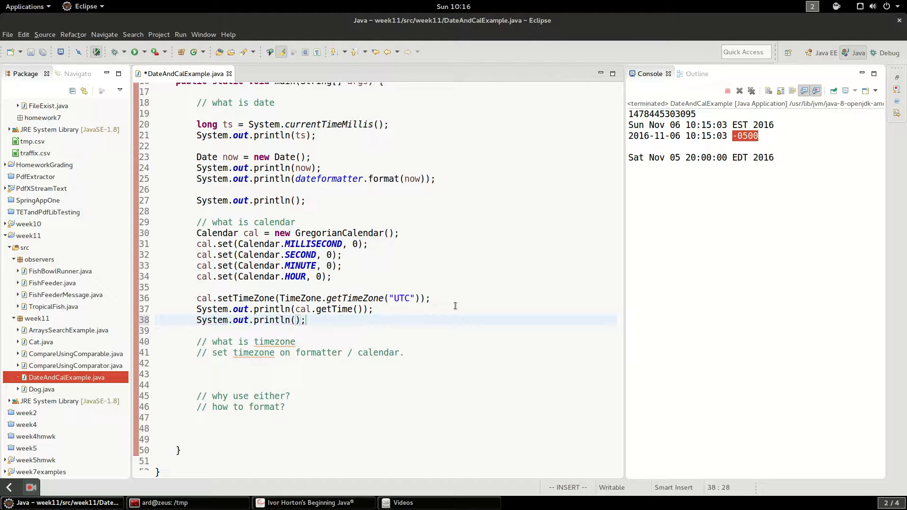
pyautogui.write('da')
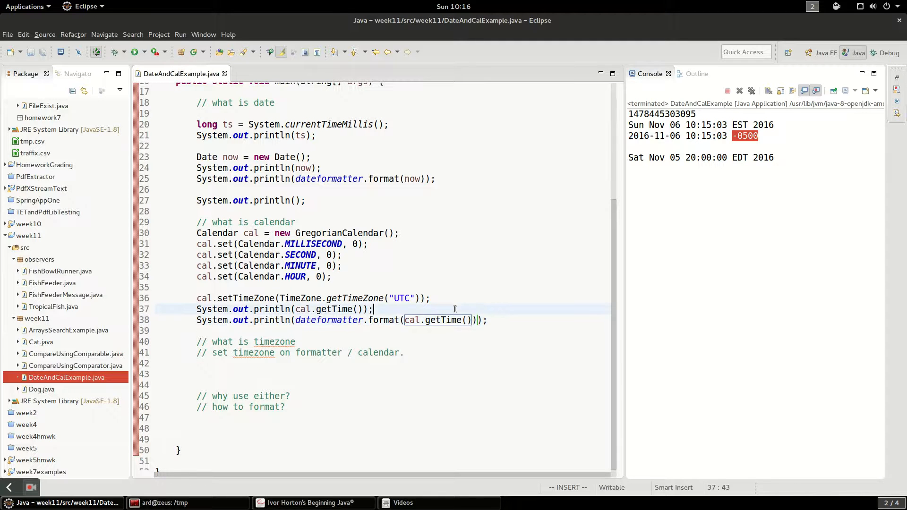
pyautogui.click(134, 51)
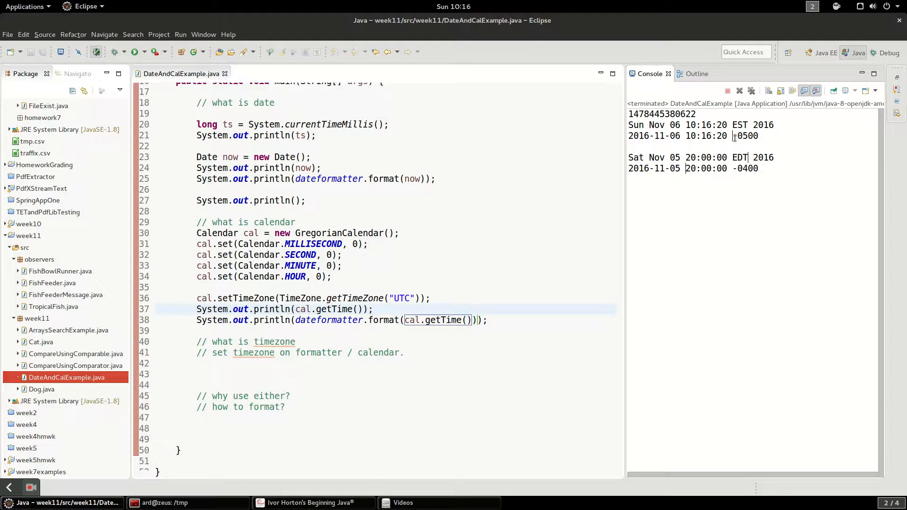
pyautogui.click(332, 374)
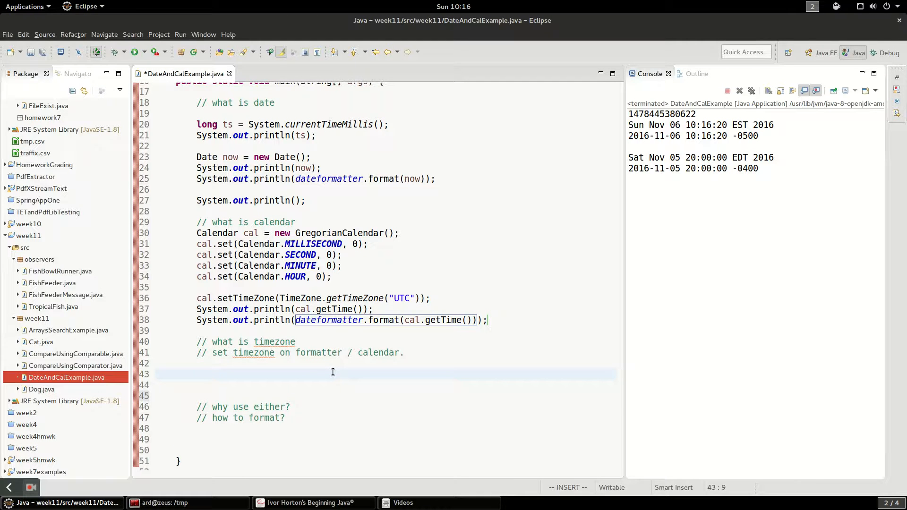
# Declare Date today = new Date(); on line 43
pyautogui.write('Date')
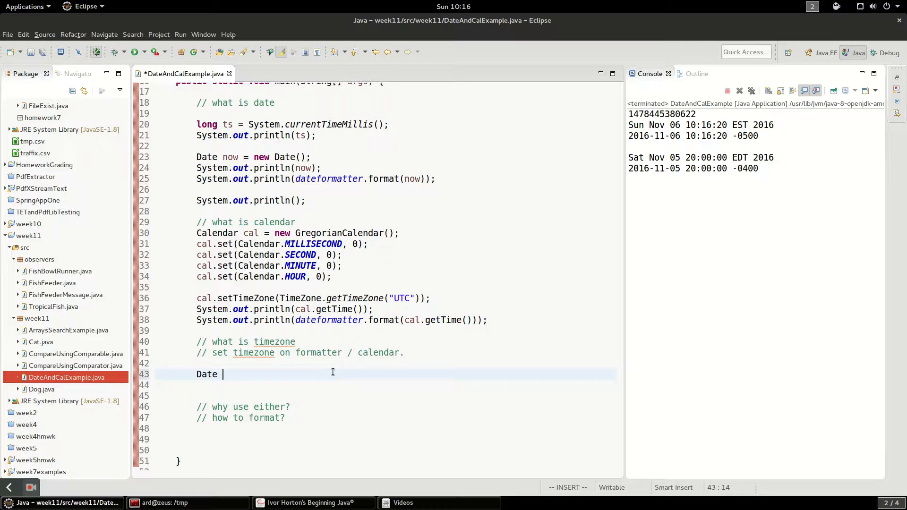
pyautogui.write('to')
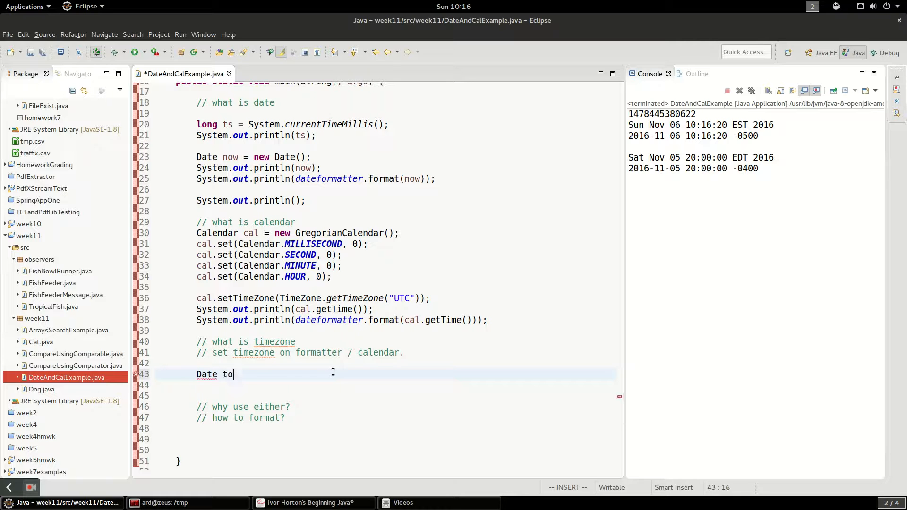
pyautogui.press('BackSpace')
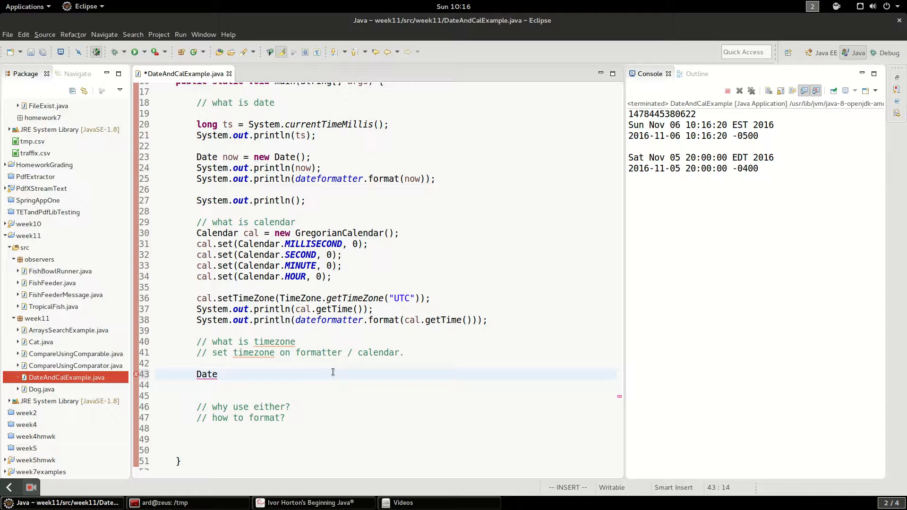
pyautogui.write('today = new')
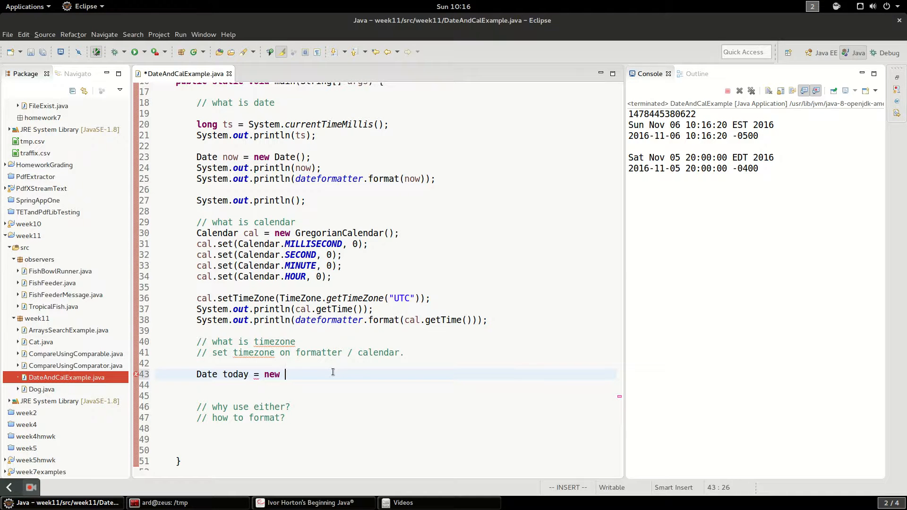
pyautogui.write('Date();')
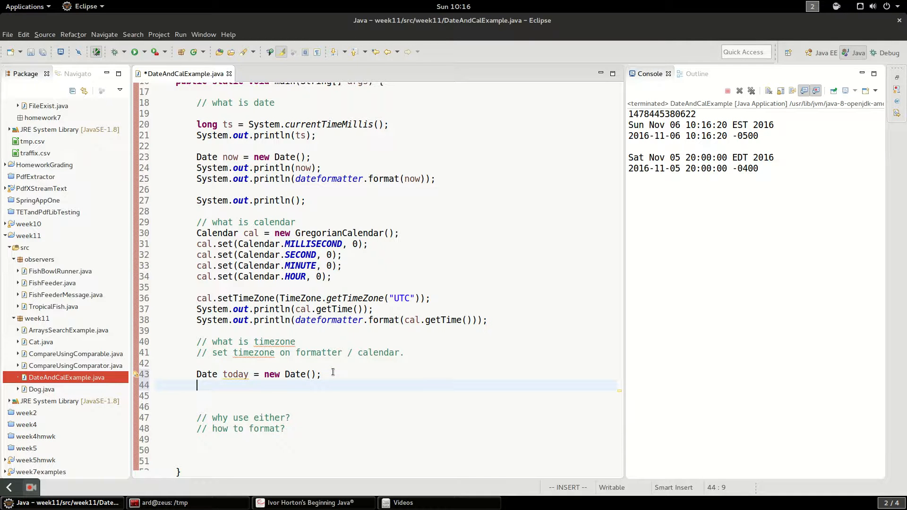
# Write dateformatter.setTimeZone(TimeZone.getTimeZone("")) with the zone ID empty, then consult the Java book
pyautogui.write('dateformatter.setTimeZone(zone);')
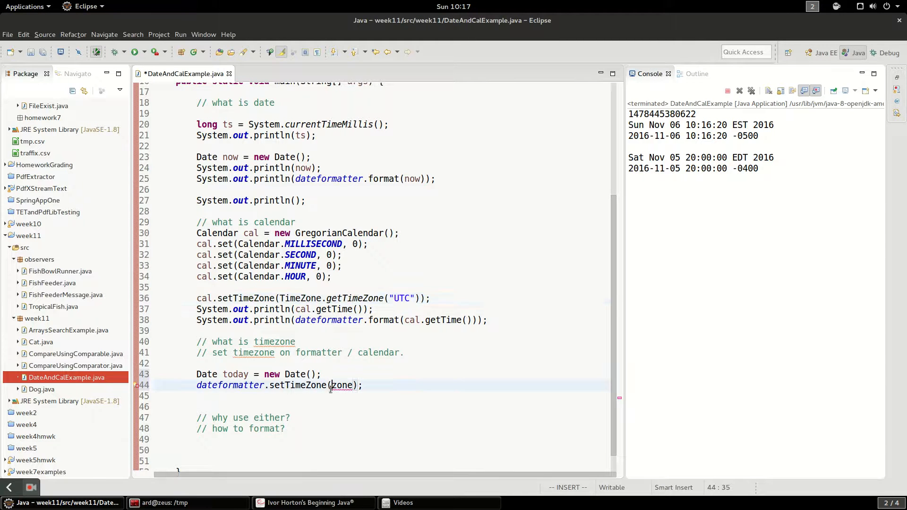
pyautogui.write('Ti')
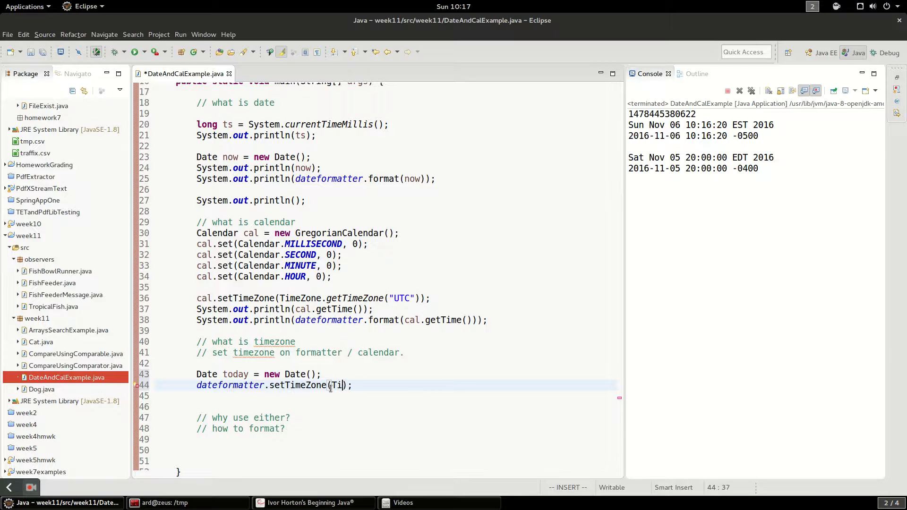
pyautogui.write('meZone')
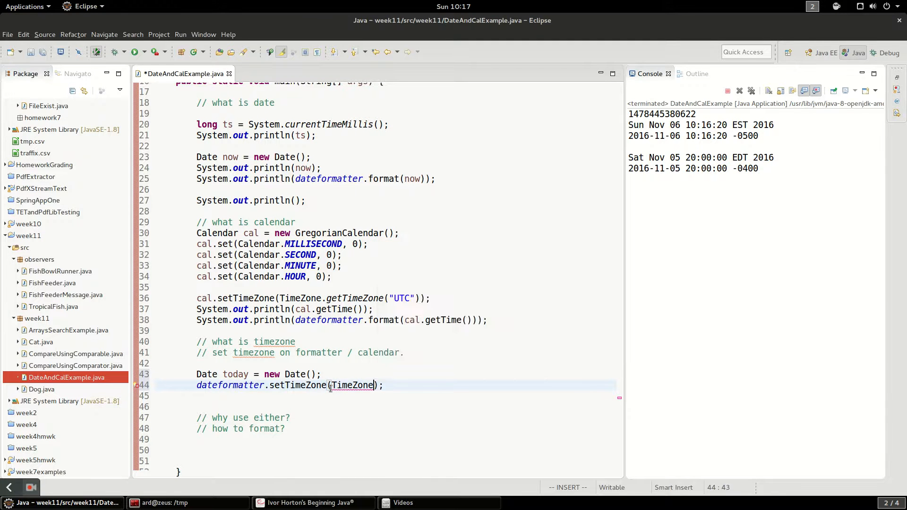
pyautogui.write('.set')
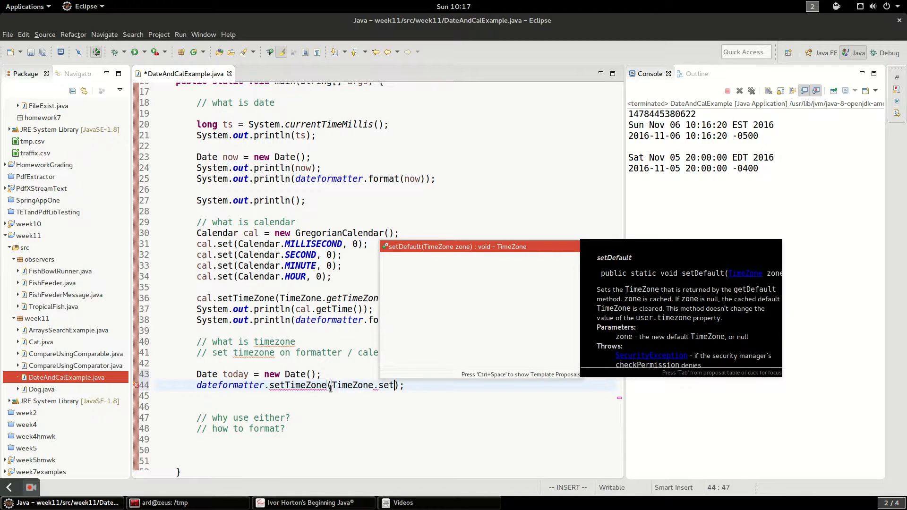
pyautogui.write('getTimeZone("')
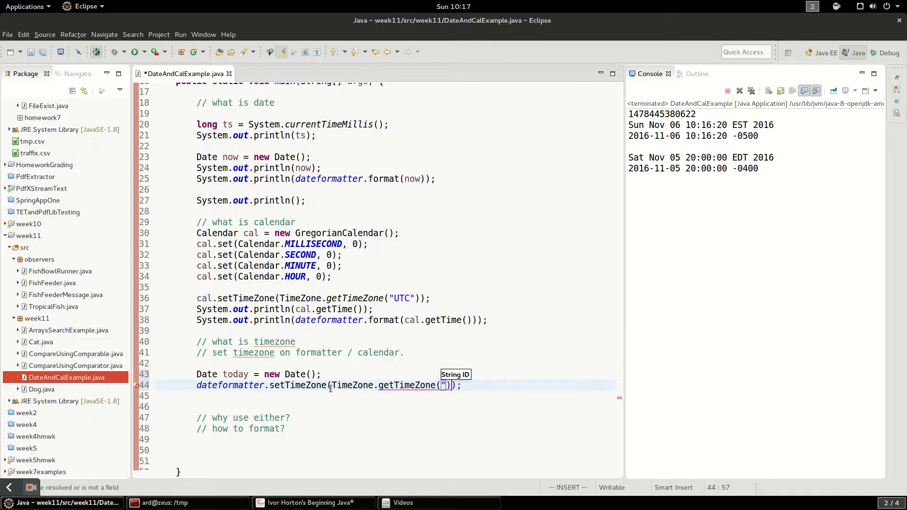
pyautogui.click(312, 501)
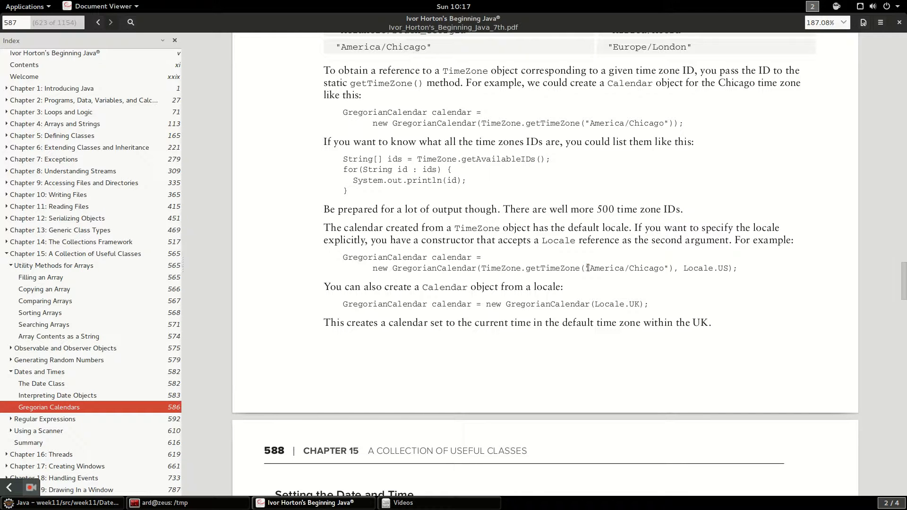
# Read the book's Gregorian Calendars pages noting Locale.UK, return to page 588, and go back to the editor
pyautogui.scroll(-3)
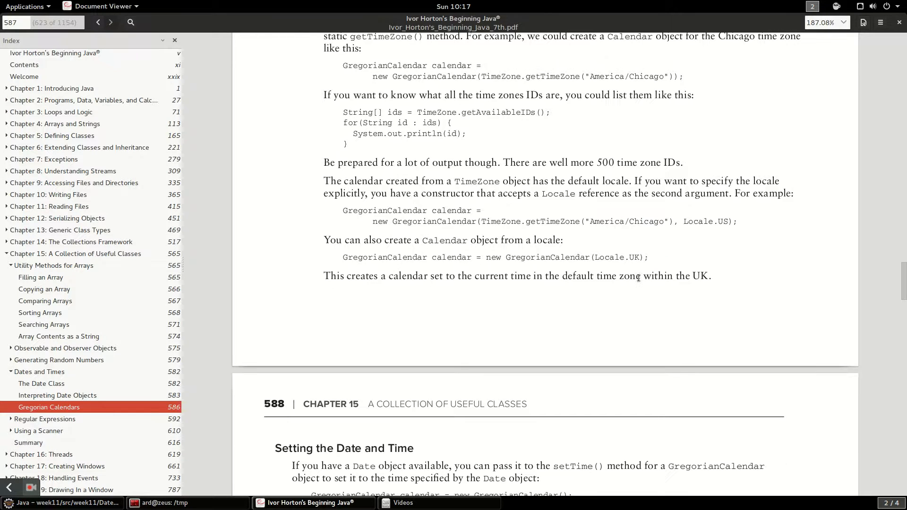
pyautogui.doubleClick(615, 257)
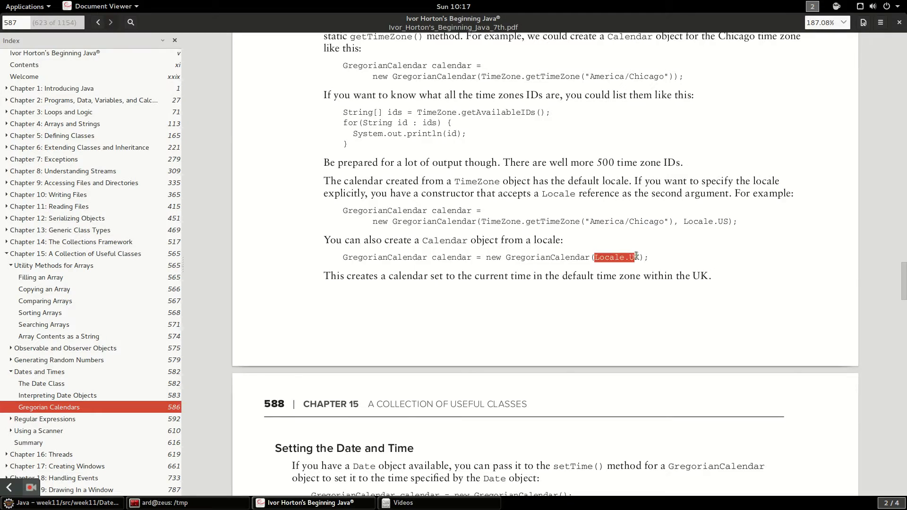
pyautogui.scroll(-3)
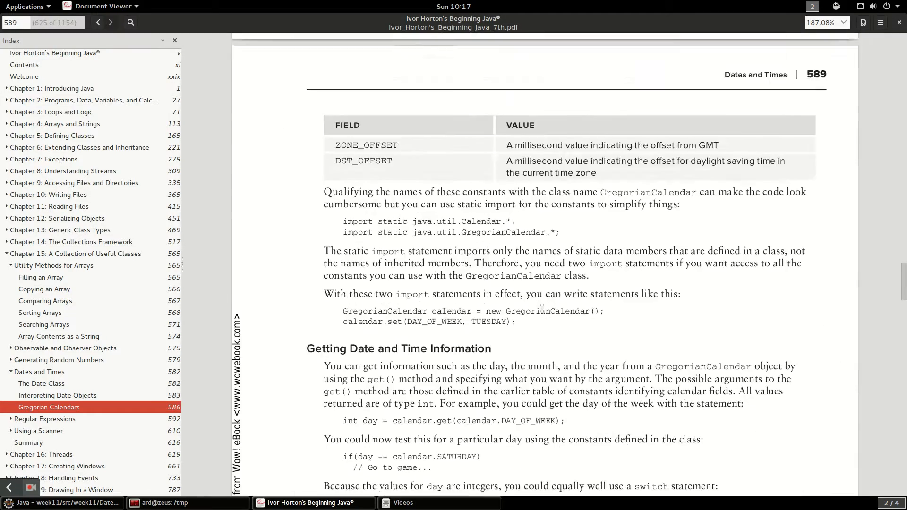
pyautogui.click(98, 22)
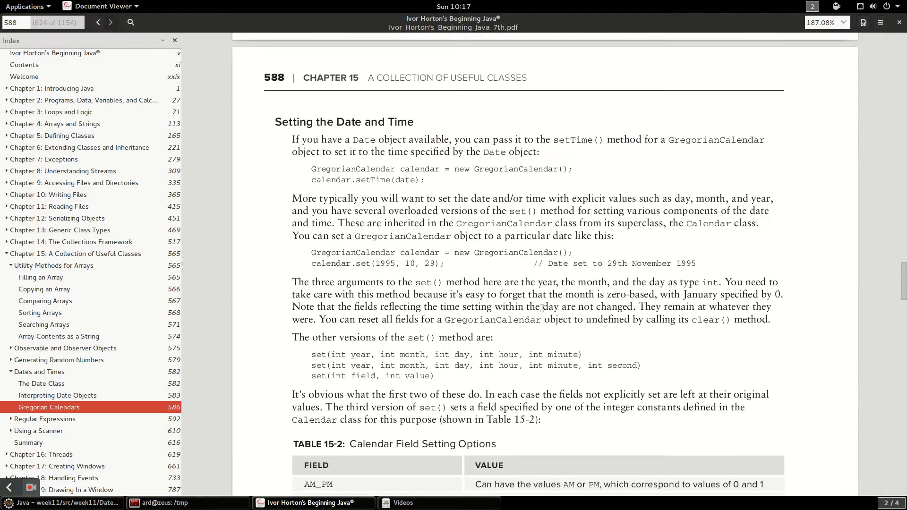
pyautogui.click(64, 501)
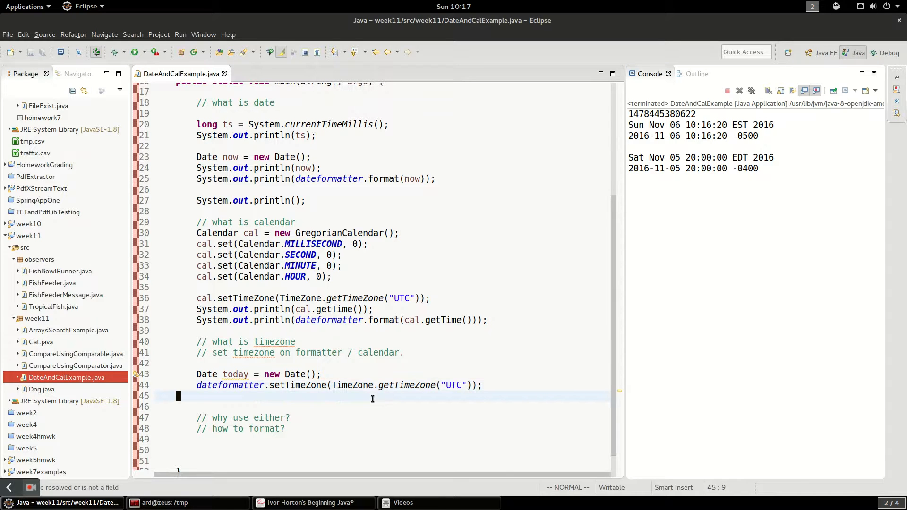
# Fill in "UTC", add System.out.println(); separators, and print dateformatter.format(today)
pyautogui.write('s')
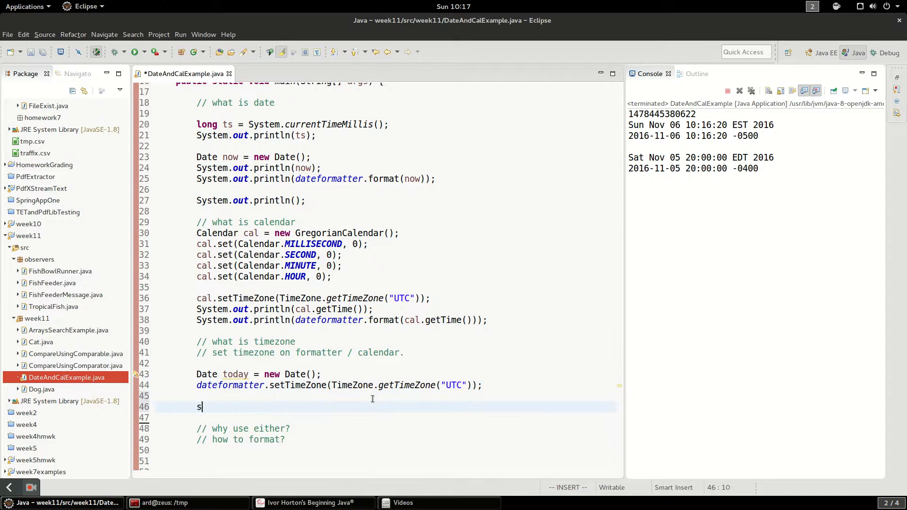
pyautogui.write('System.out.println();')
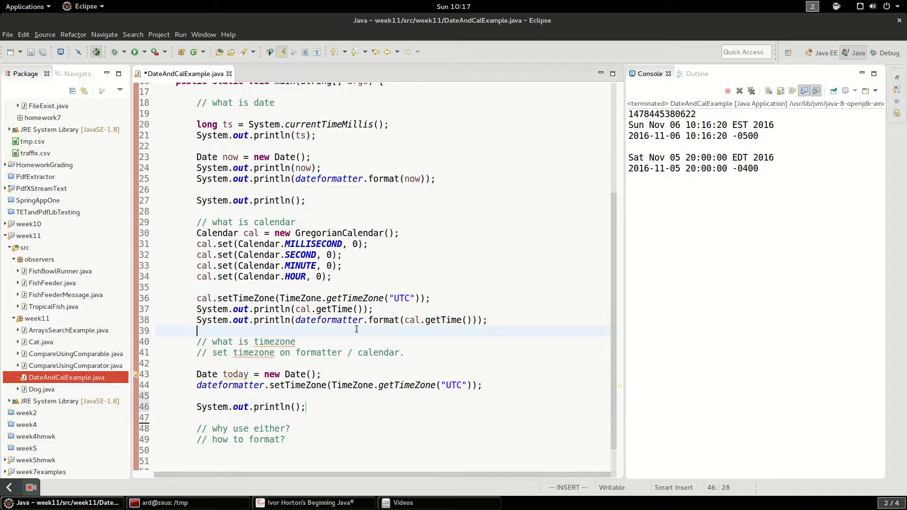
pyautogui.write('System.out.println();')
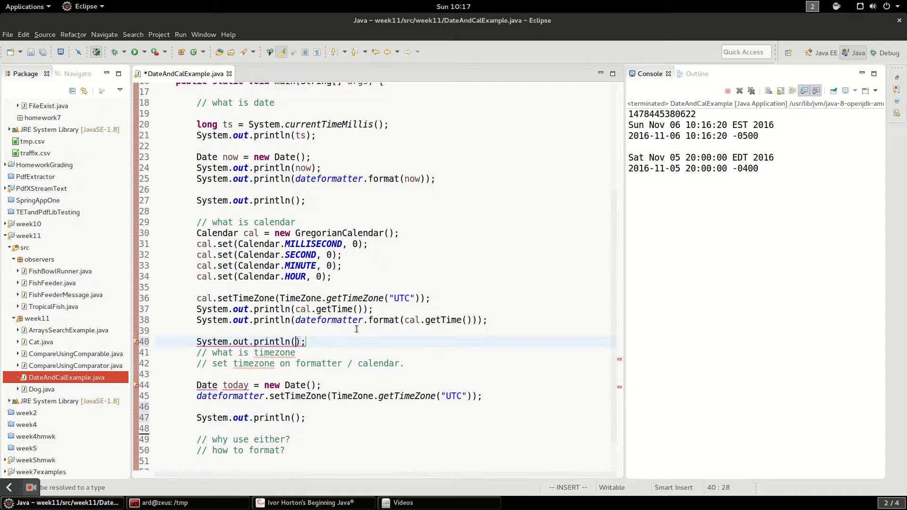
pyautogui.press('Return')
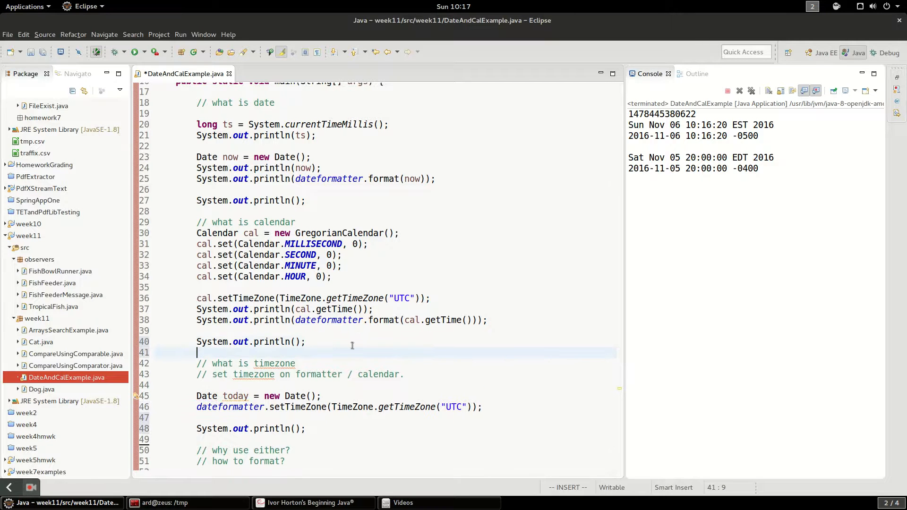
pyautogui.scroll(-3)
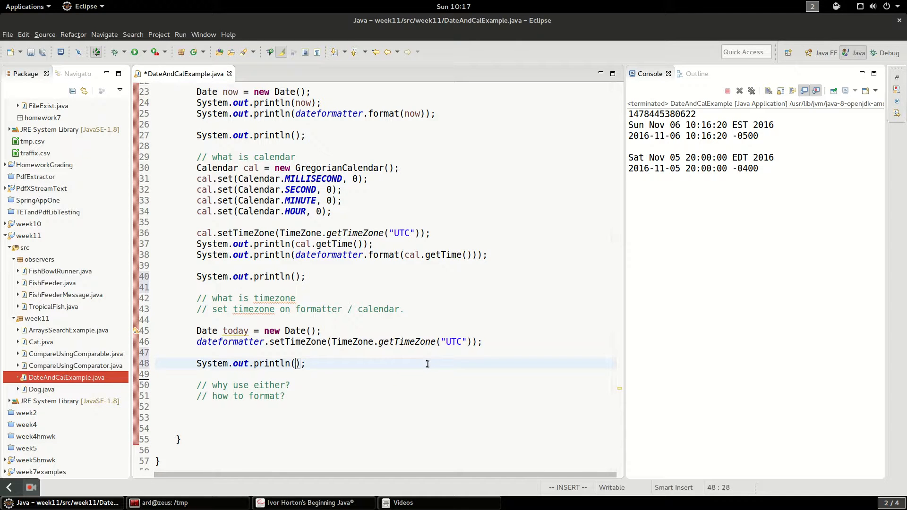
pyautogui.write('dateformatter.format(today')
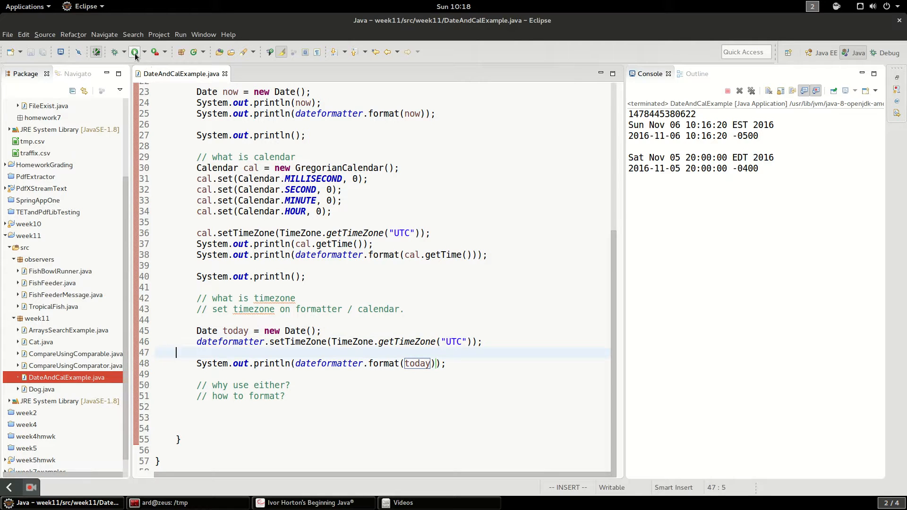
pyautogui.click(135, 52)
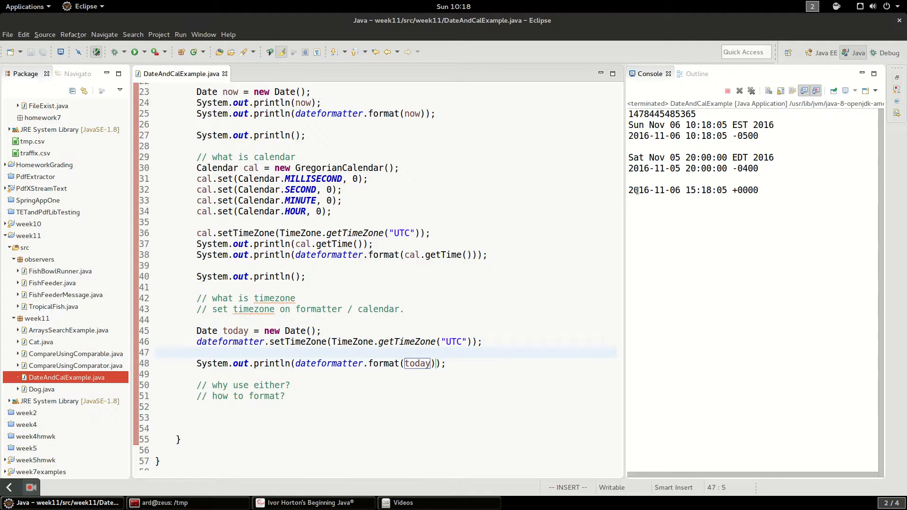
pyautogui.doubleClick(692, 189)
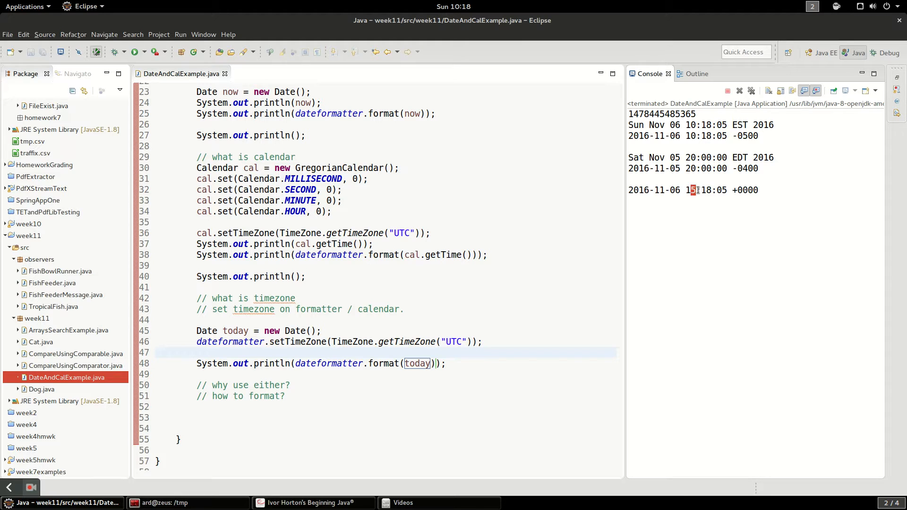
pyautogui.moveTo(749, 144)
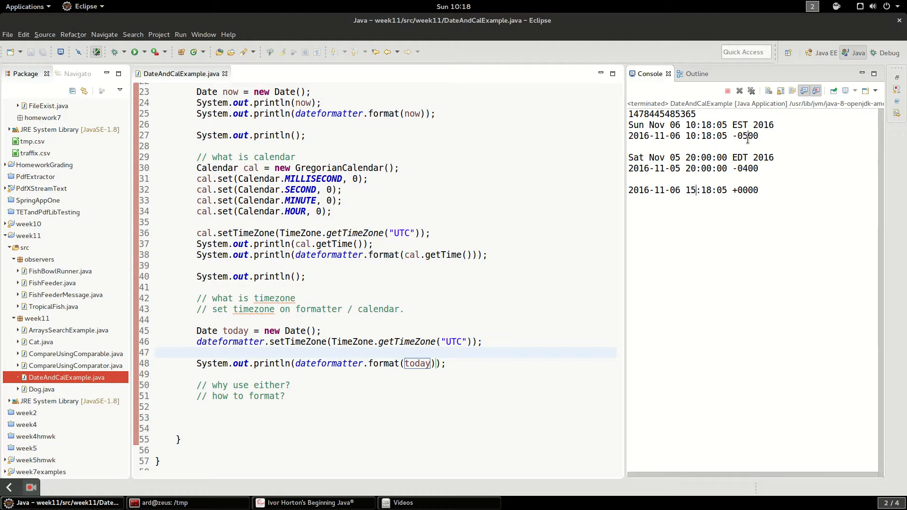
pyautogui.scroll(3)
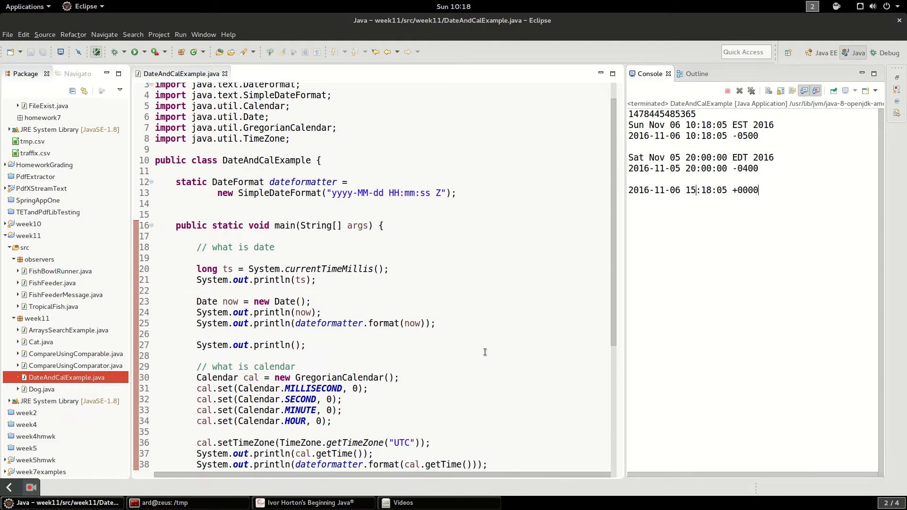
pyautogui.scroll(3)
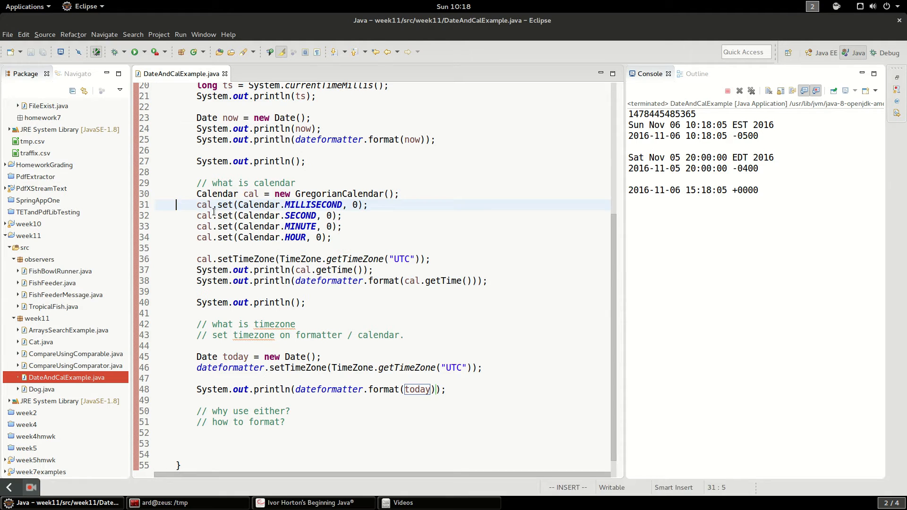
pyautogui.click(333, 237)
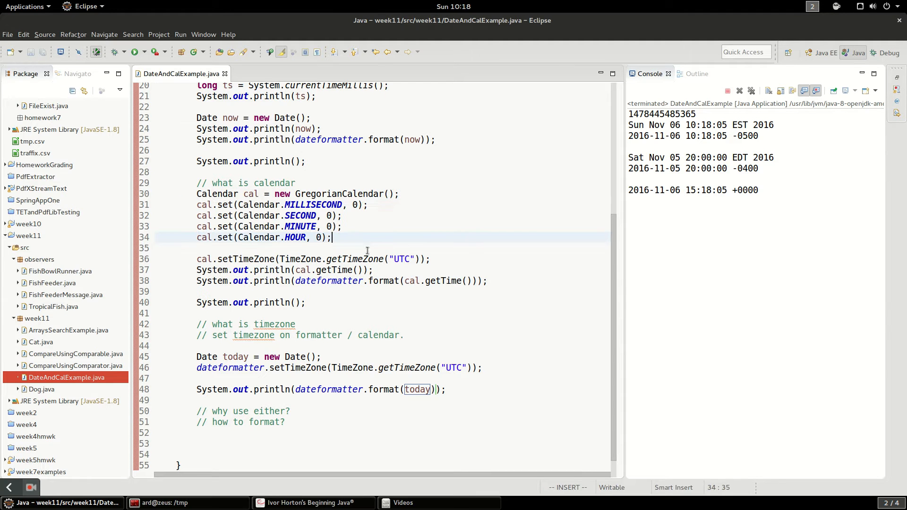
pyautogui.scroll(-3)
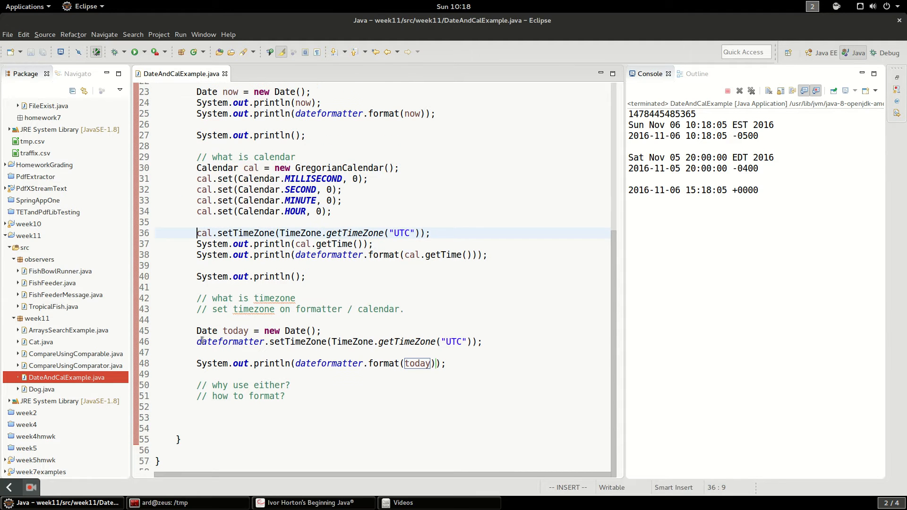